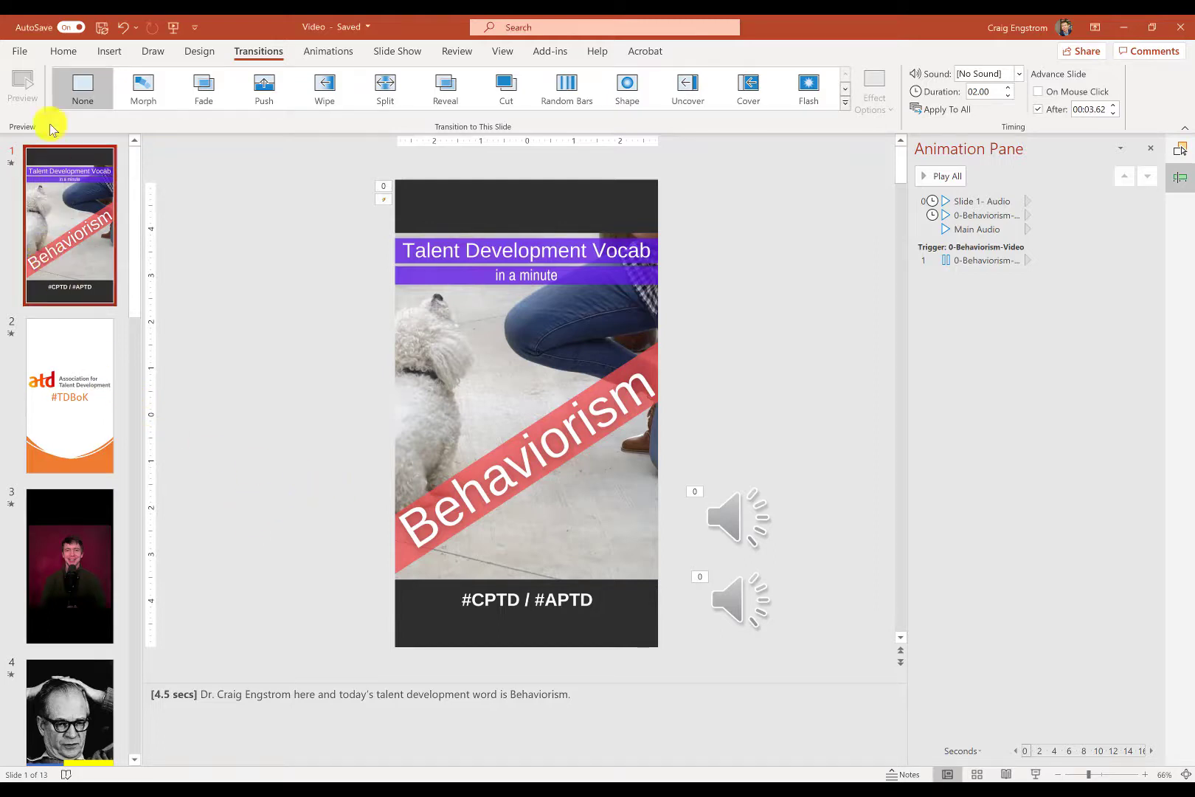
- Flip between the Behaviorism title slide and the ATD #TDBoK slide on the Transitions tab
click(62, 51)
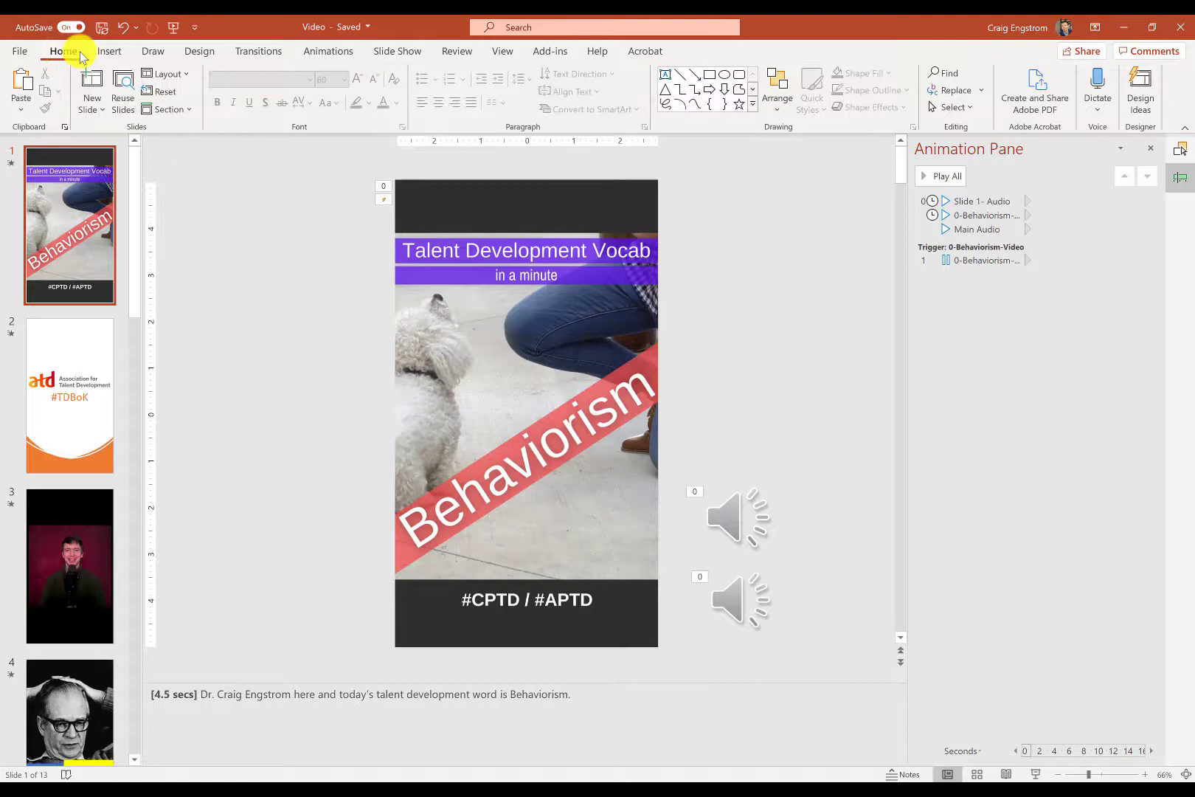
click(258, 52)
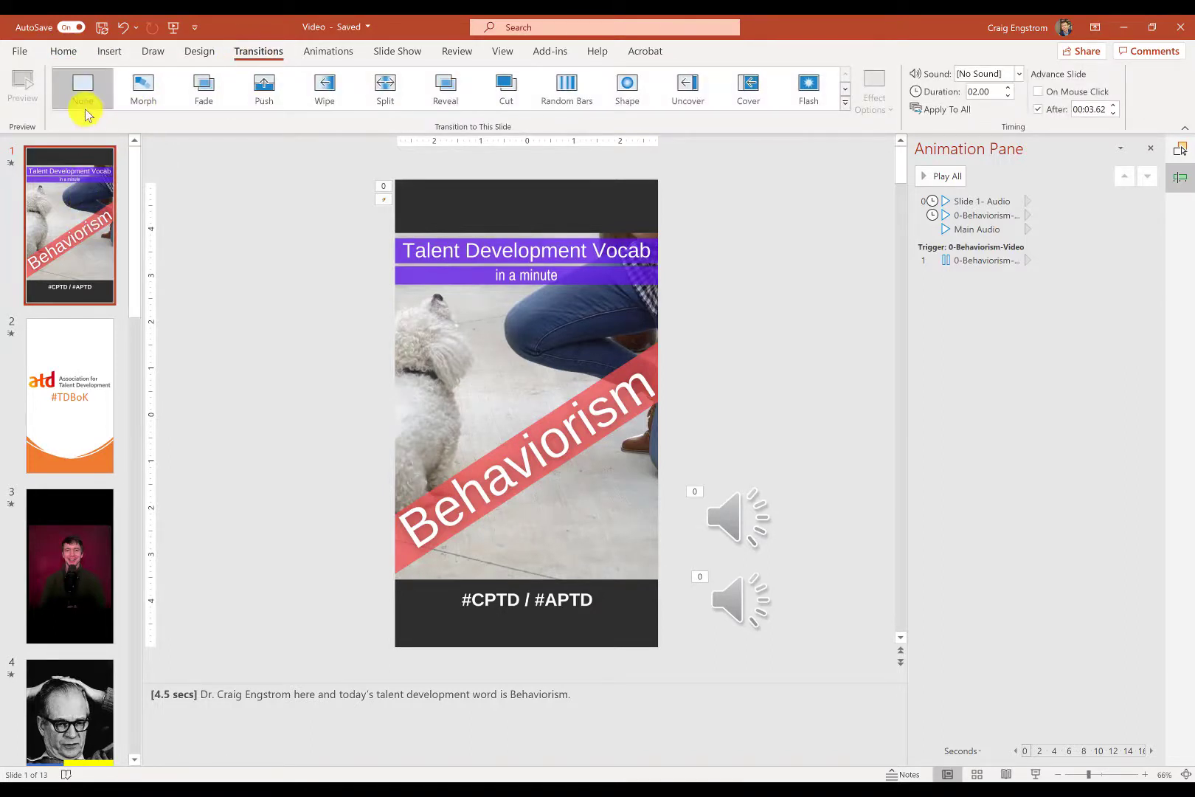
mouse_move(82, 87)
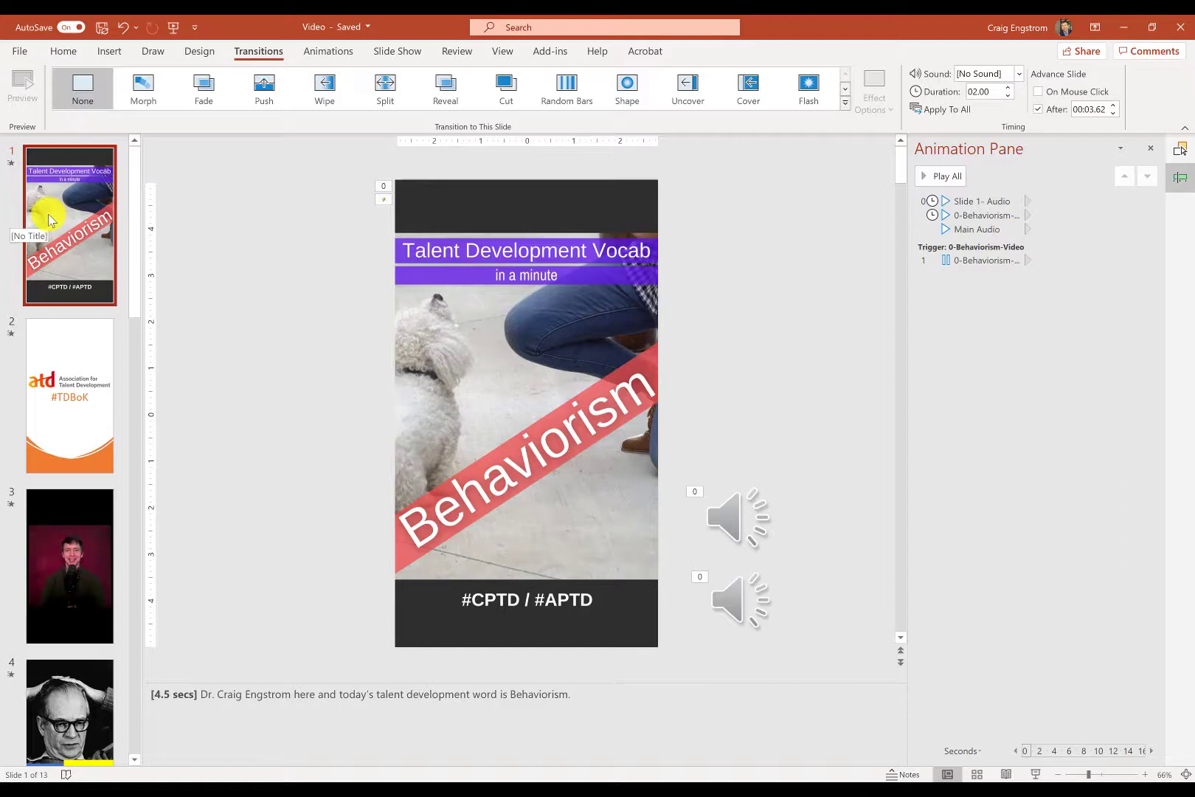
mouse_move(76, 141)
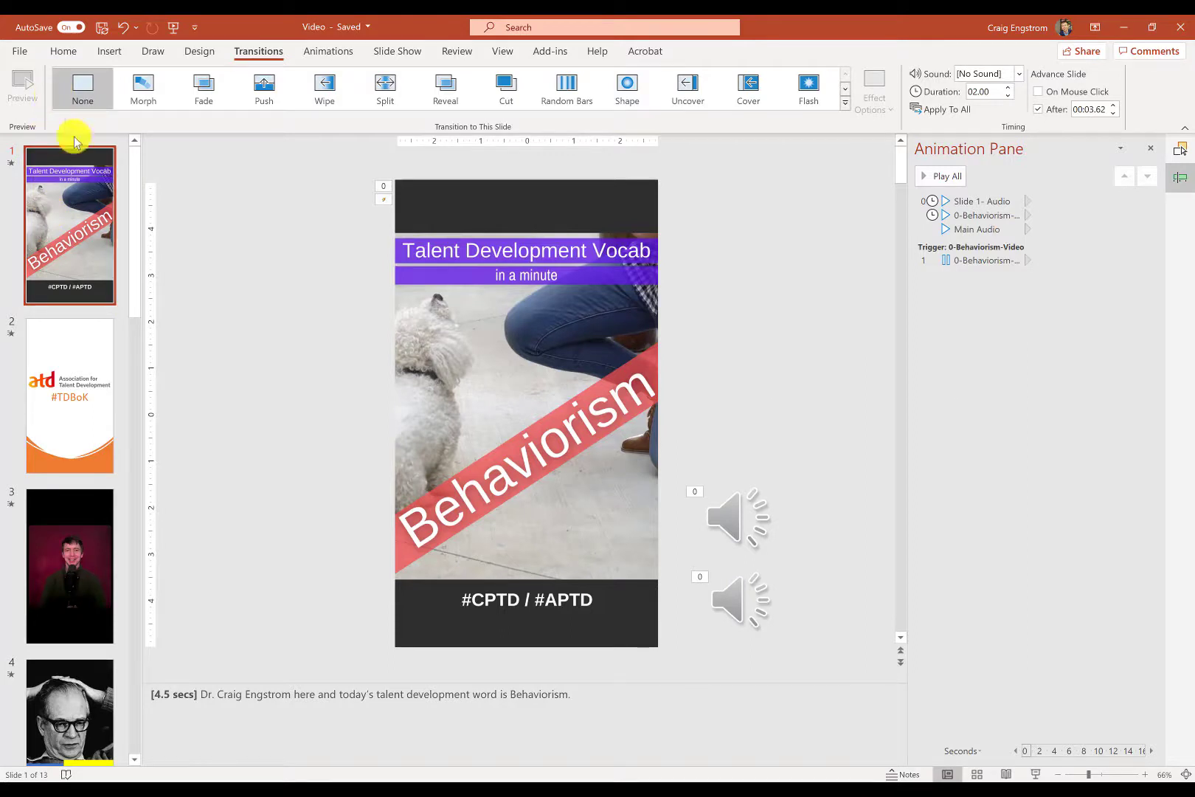
click(68, 394)
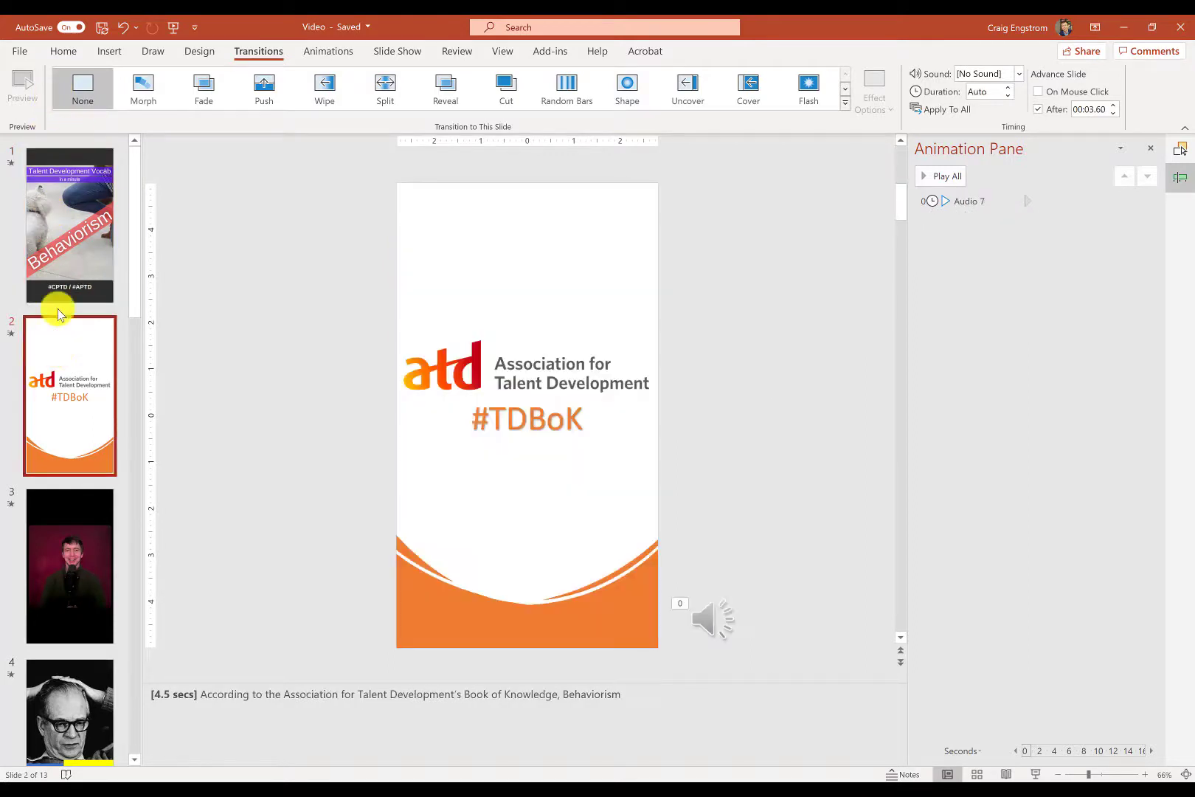
mouse_move(418, 373)
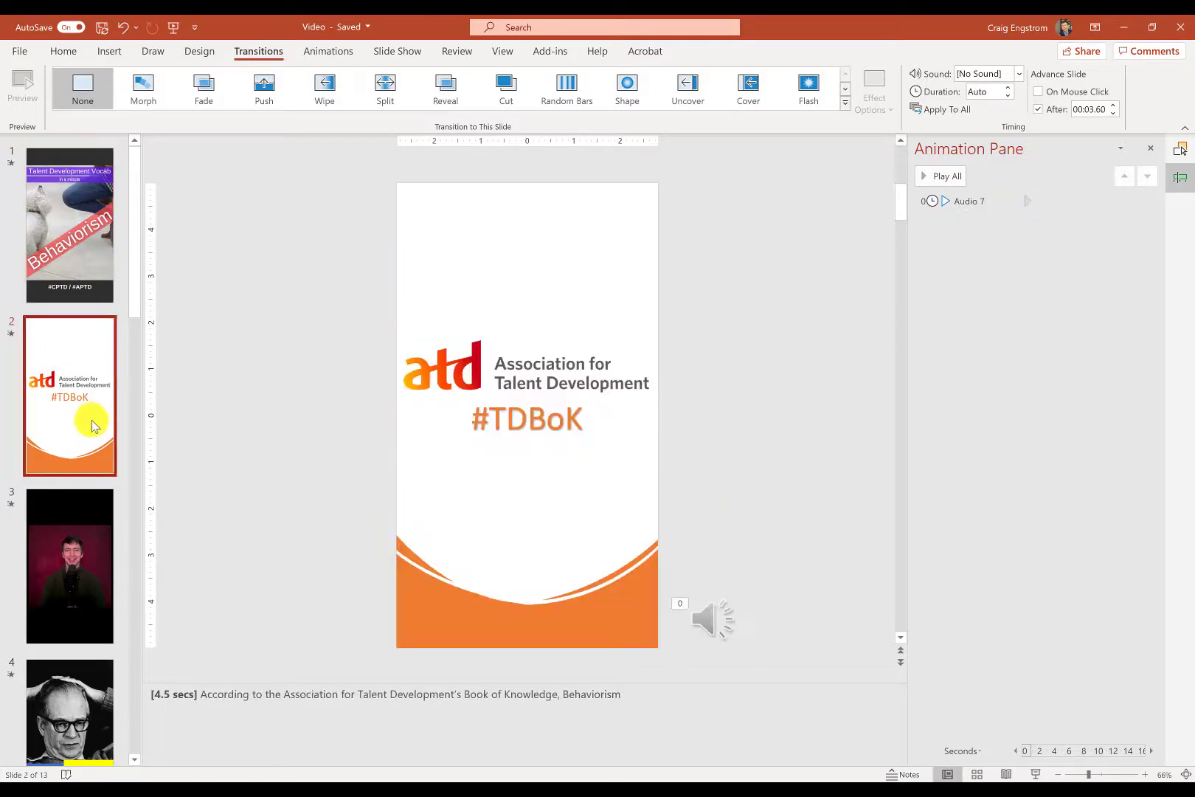
click(69, 224)
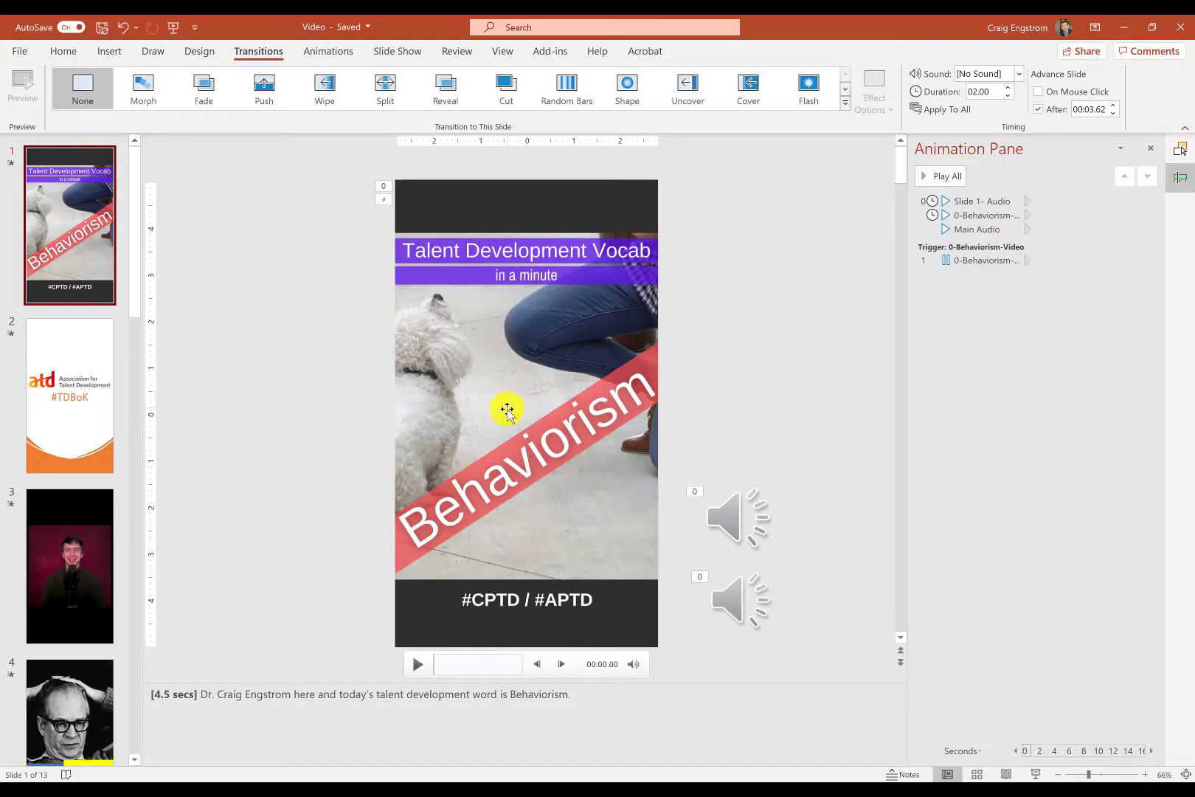
mouse_move(1139, 354)
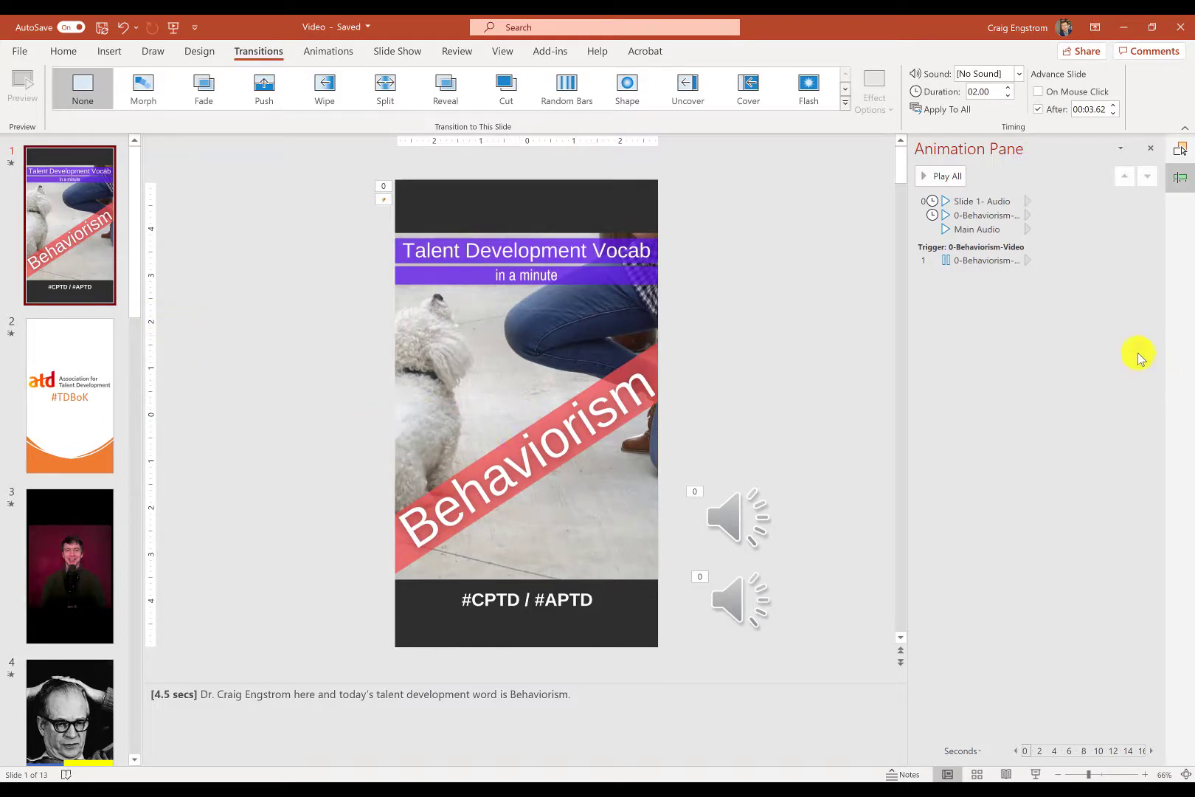
click(69, 394)
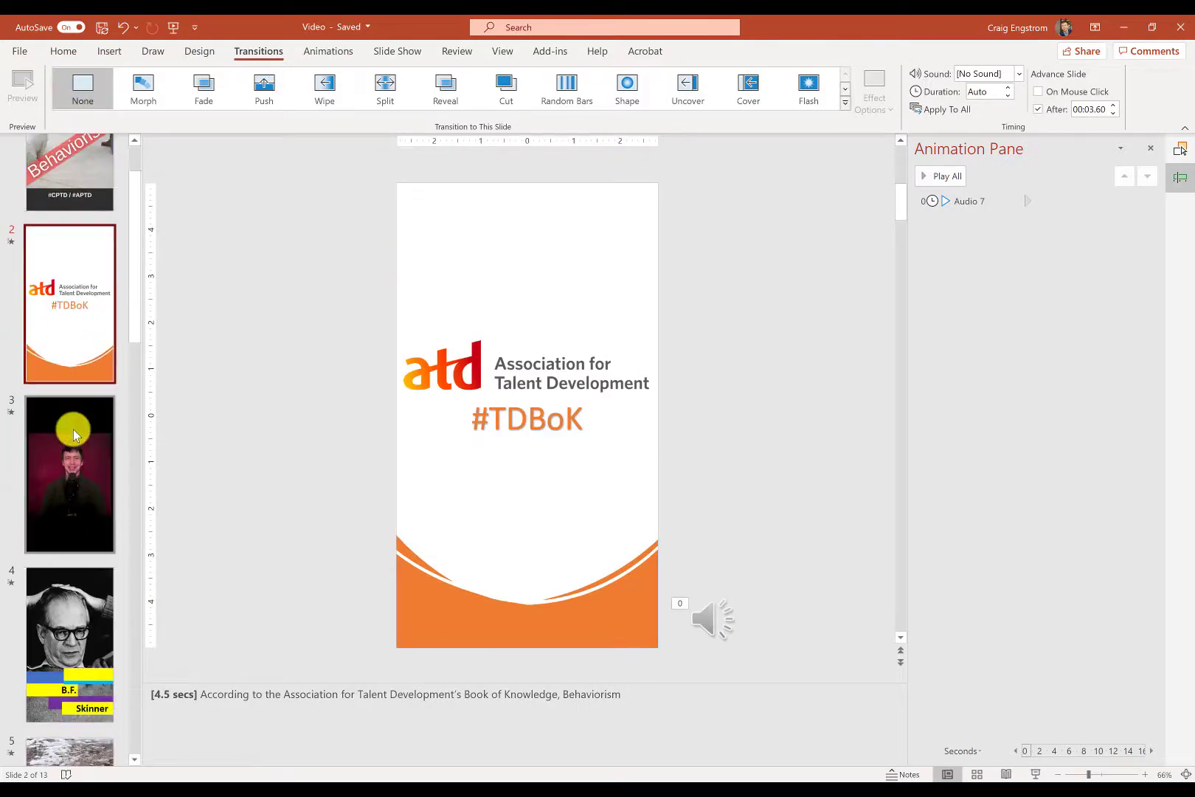
- Give slide 3's speaker video a Push transition with a 00.01 duration
click(69, 474)
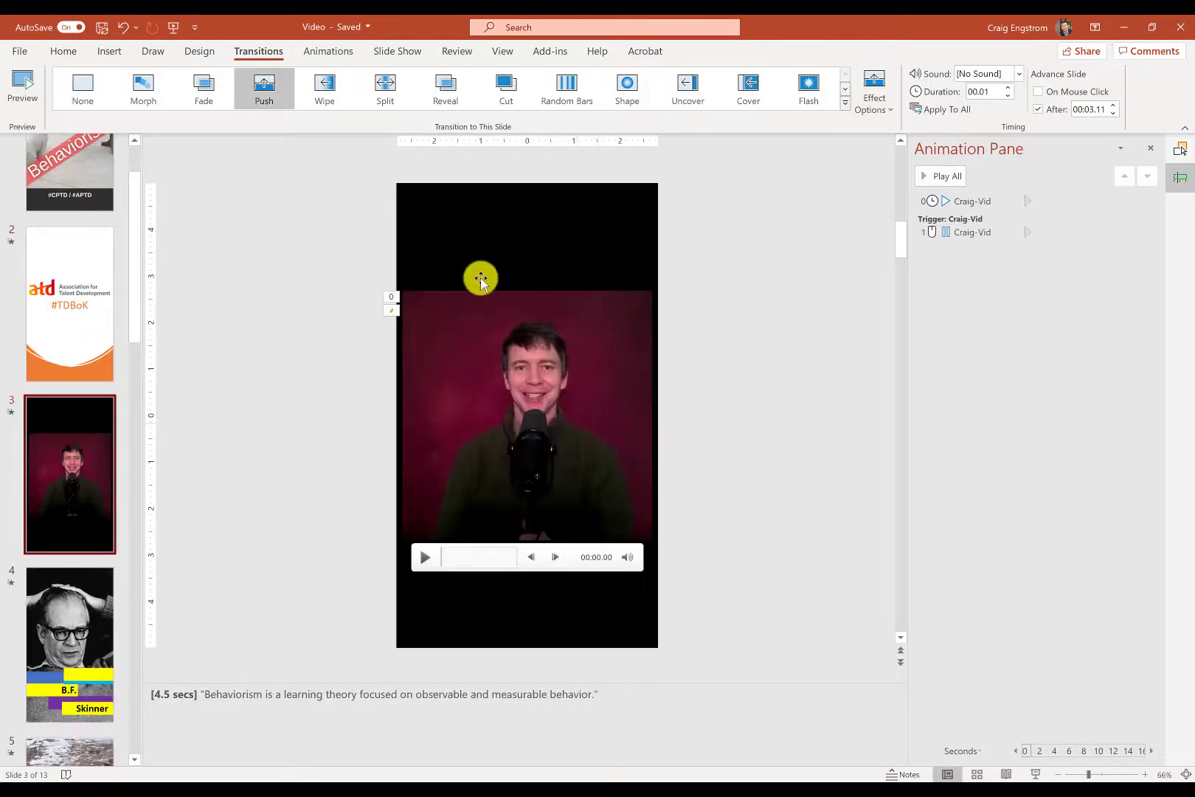
click(68, 302)
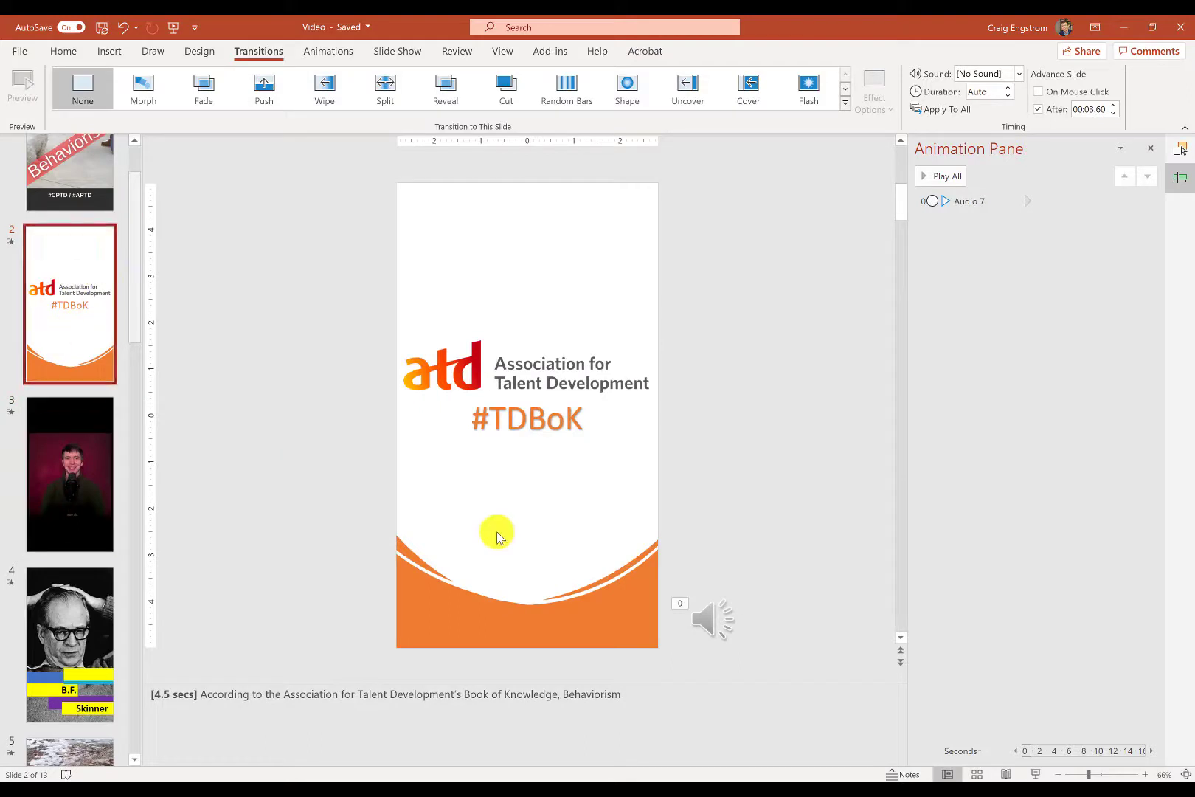
mouse_move(19, 434)
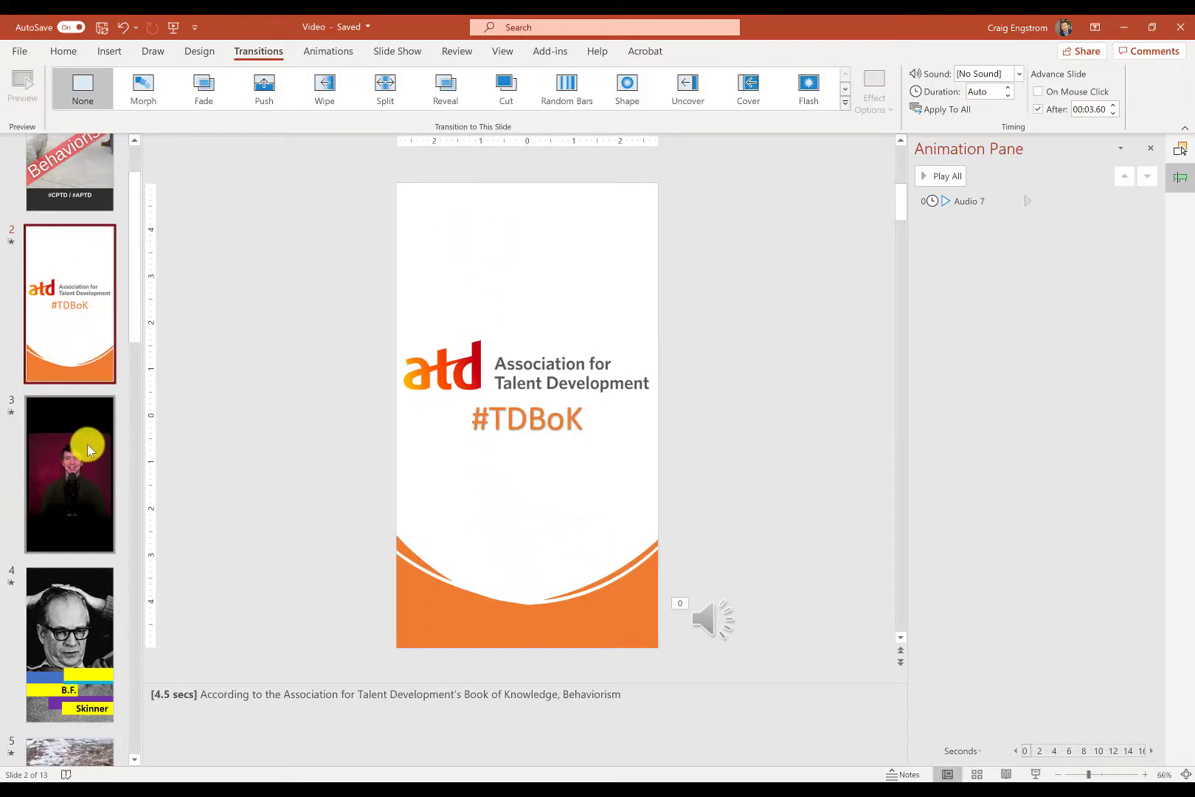
click(69, 473)
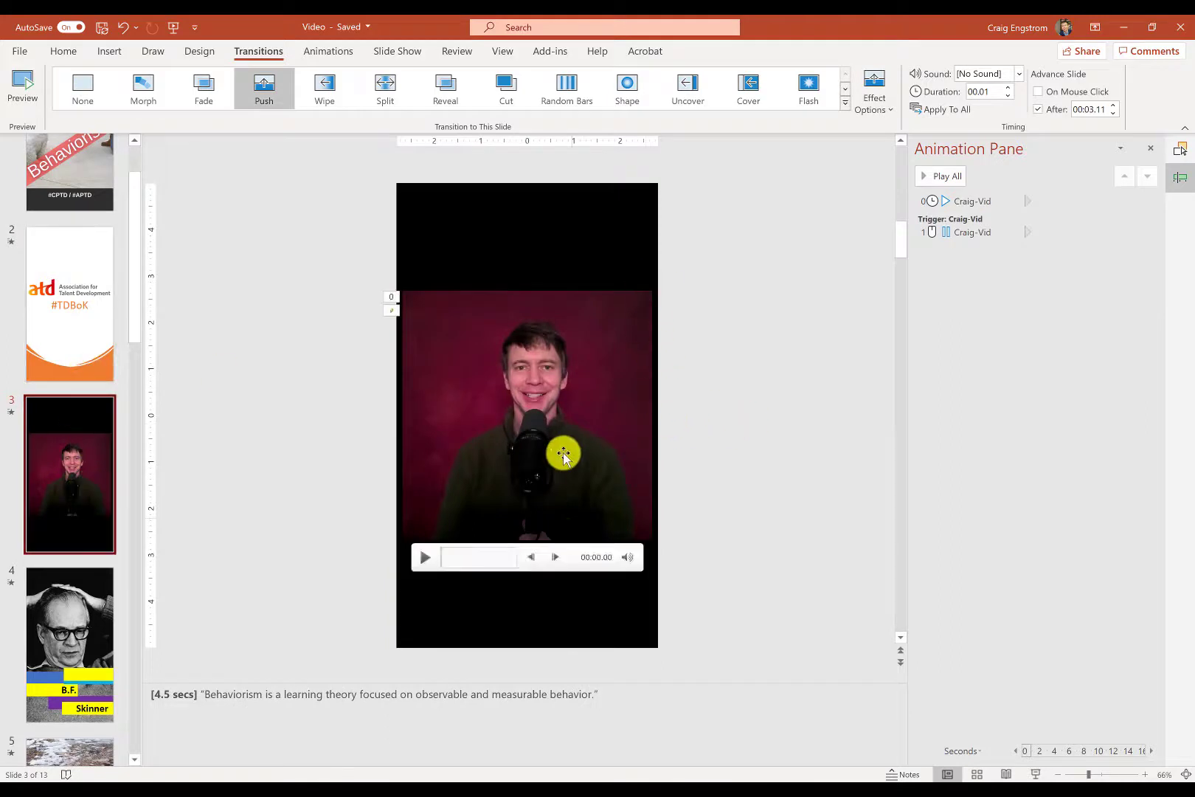
mouse_move(416, 367)
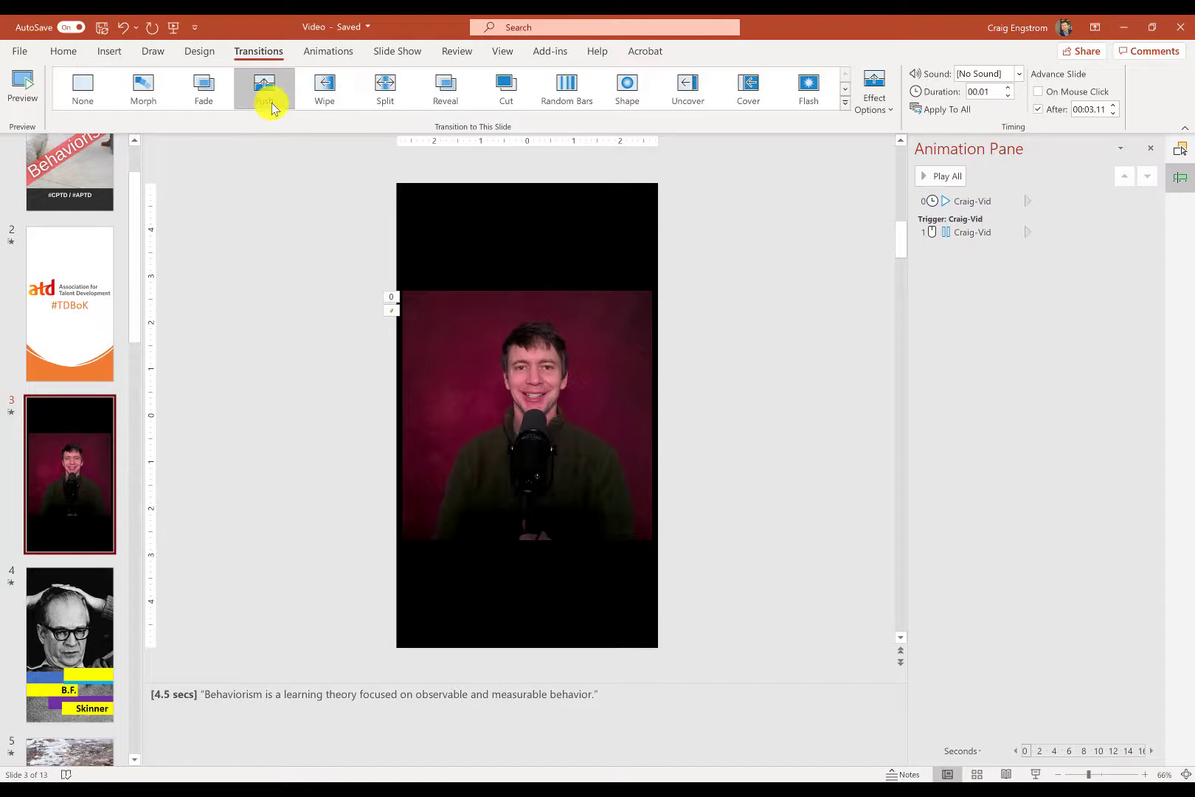
click(264, 87)
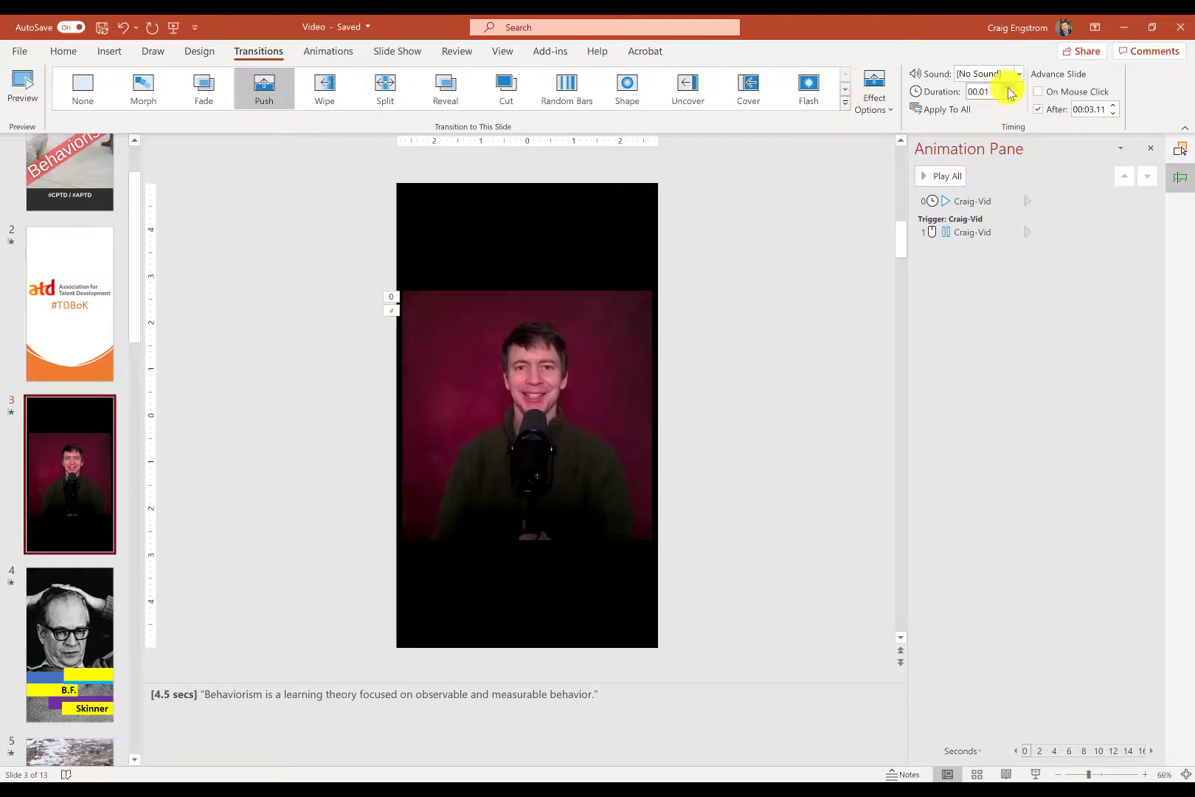
click(1006, 87)
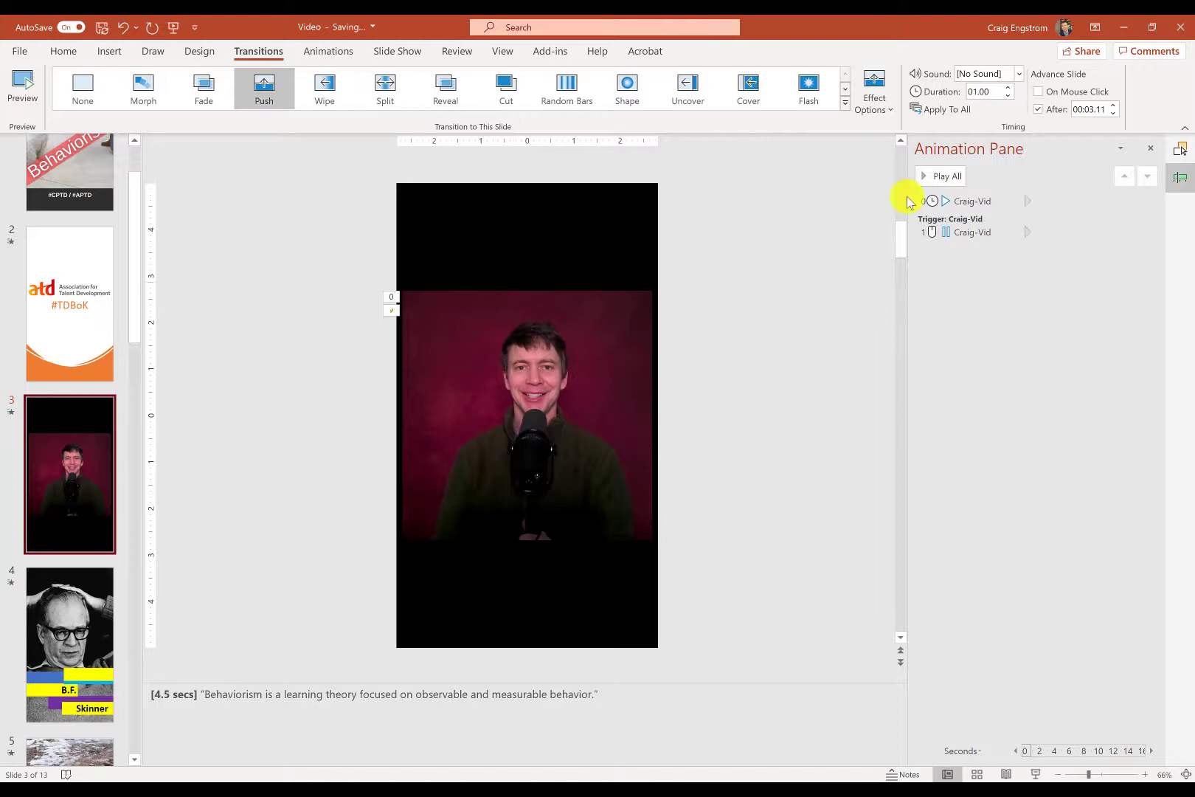
click(1006, 95)
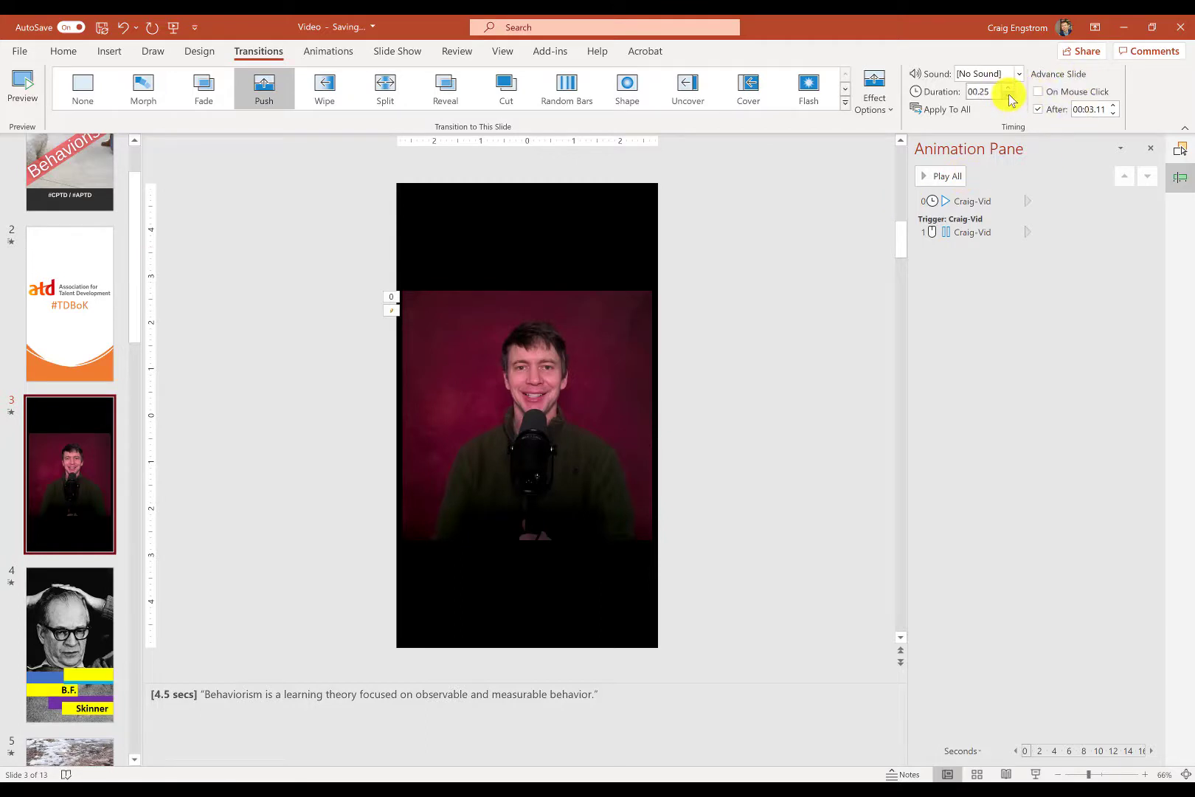
click(1006, 96)
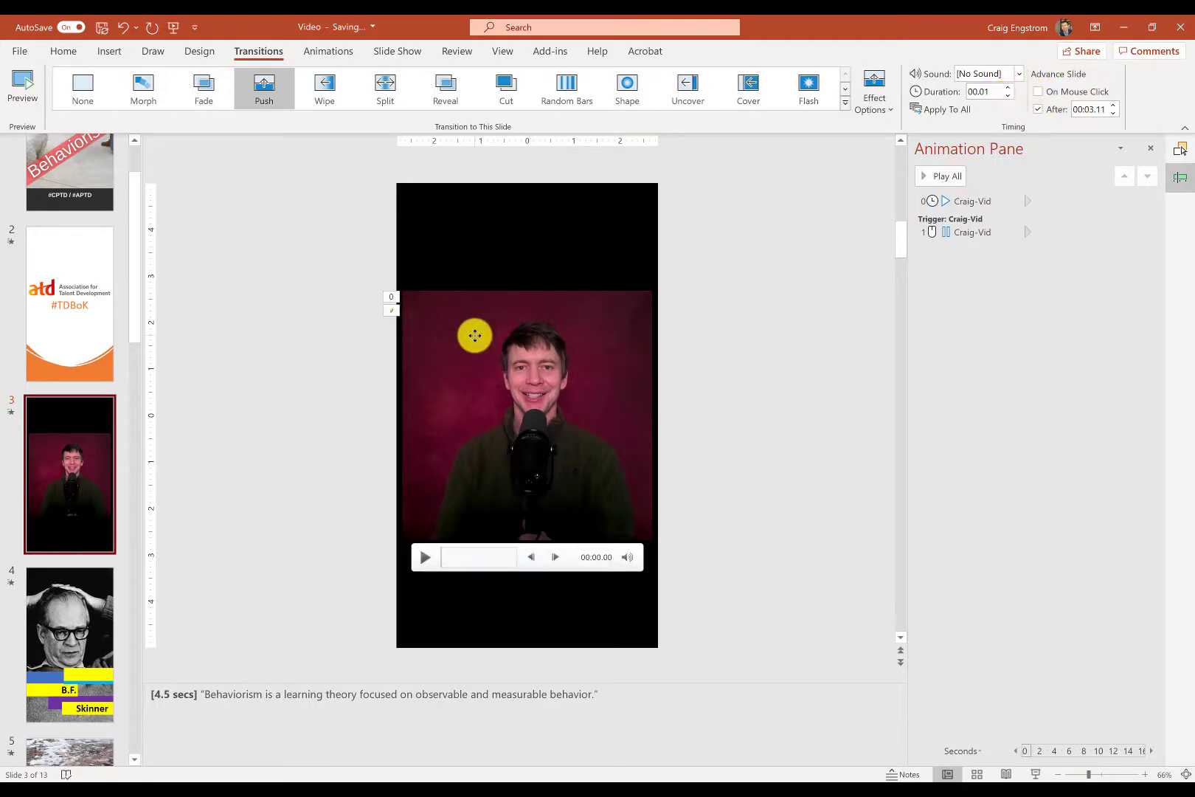
- Select the speaker video, then move on via the ATD slide to the B.F. Skinner slide
click(526, 412)
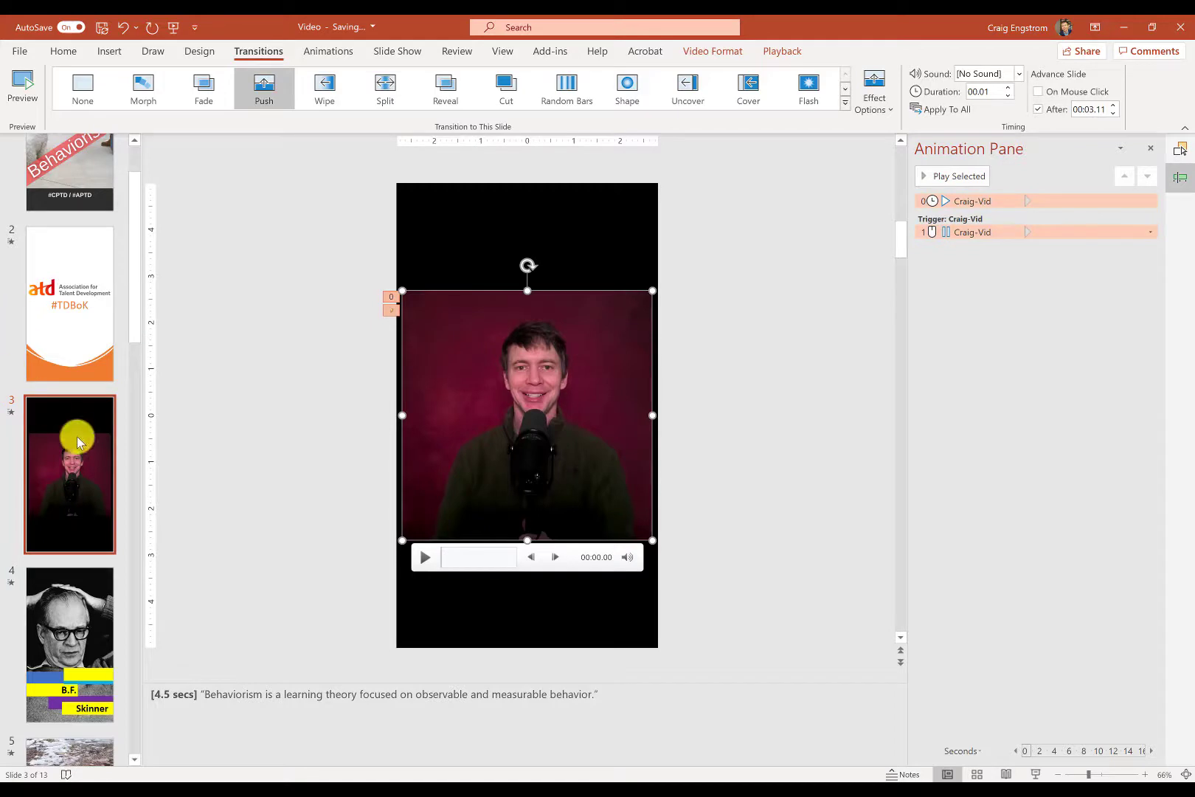
mouse_move(90, 368)
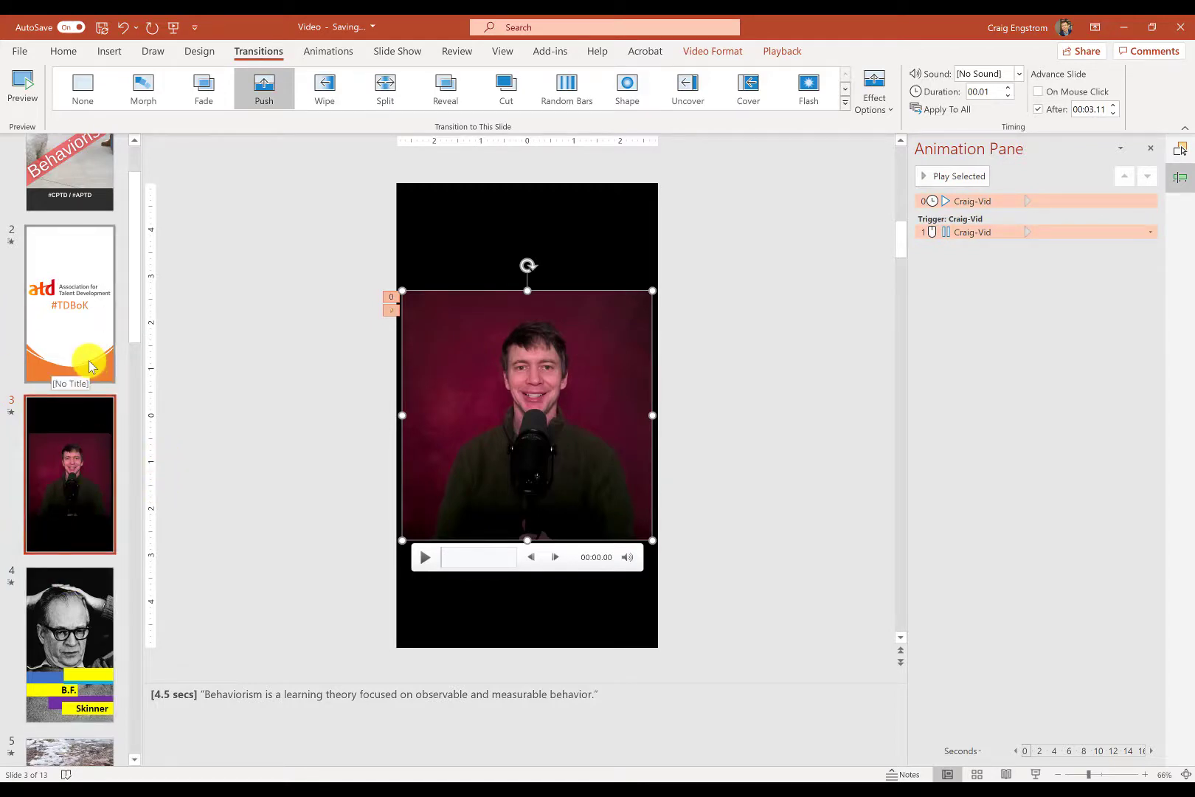
click(69, 305)
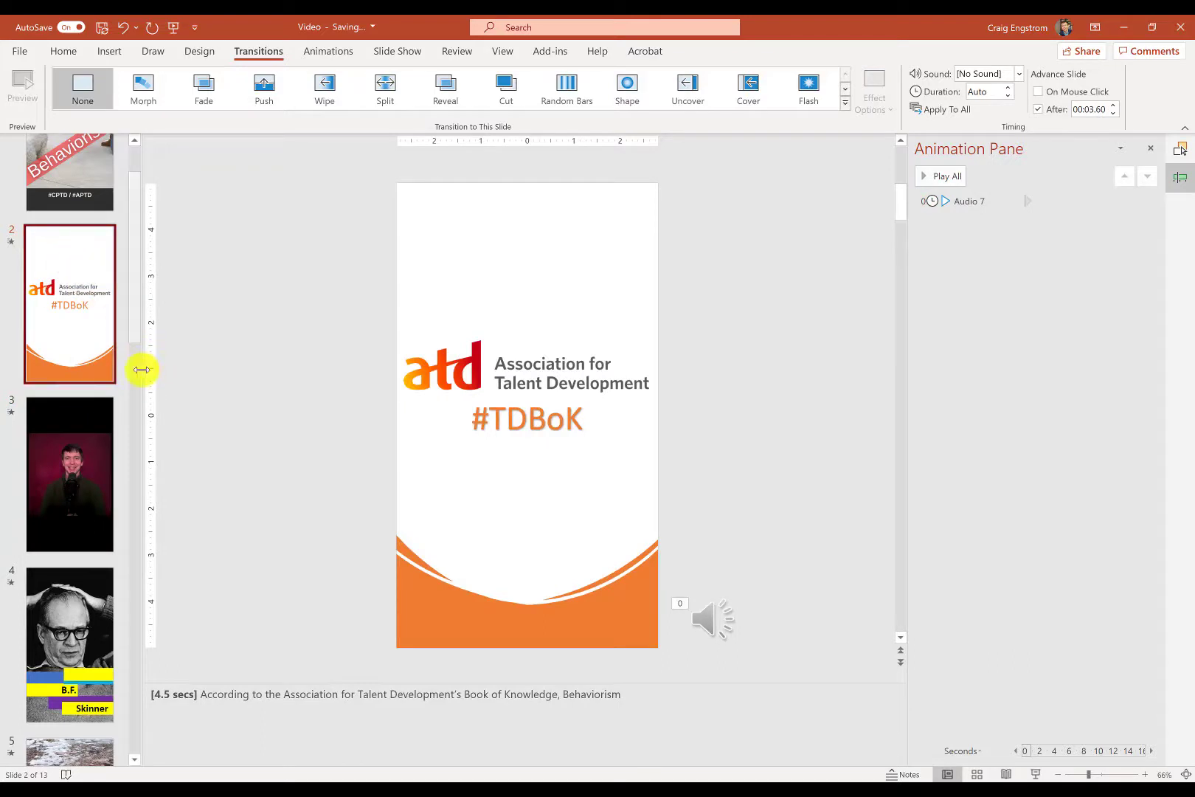
click(69, 474)
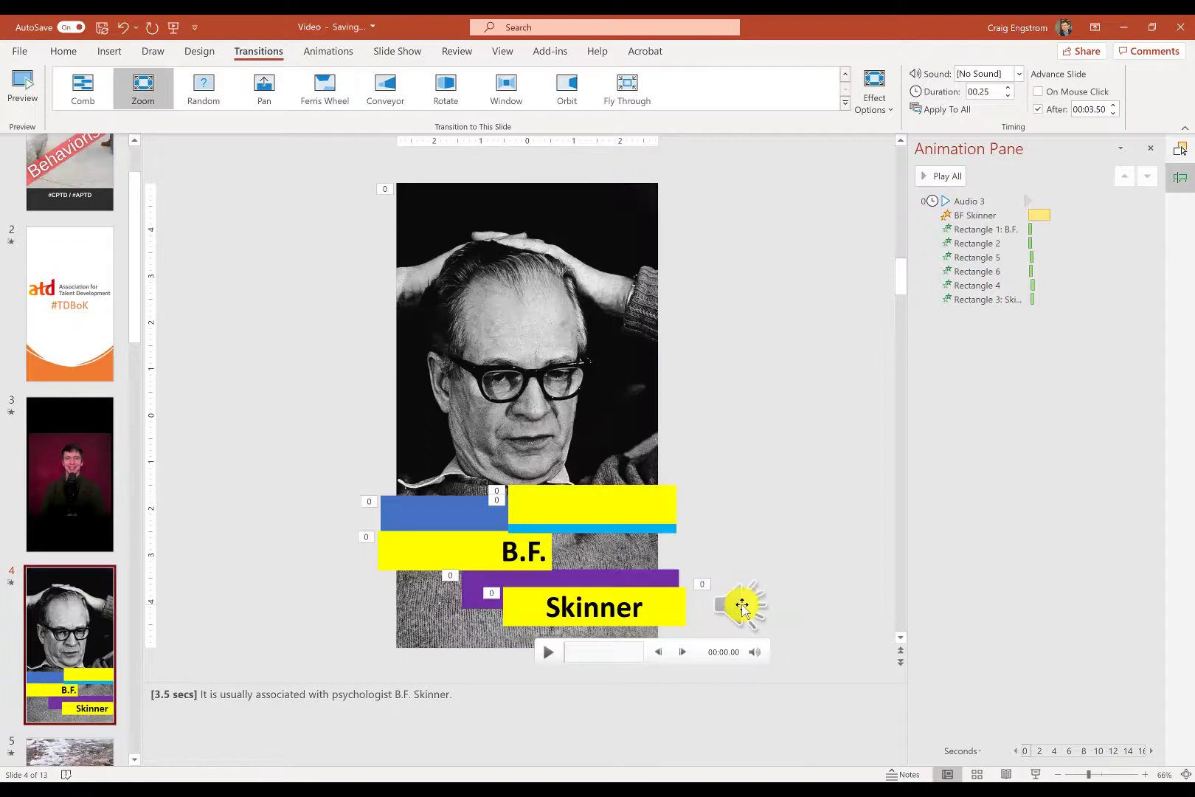
- Keep the B.F. Skinner slide's 00.25 Zoom transition, advancing after about 3.5 seconds
click(741, 605)
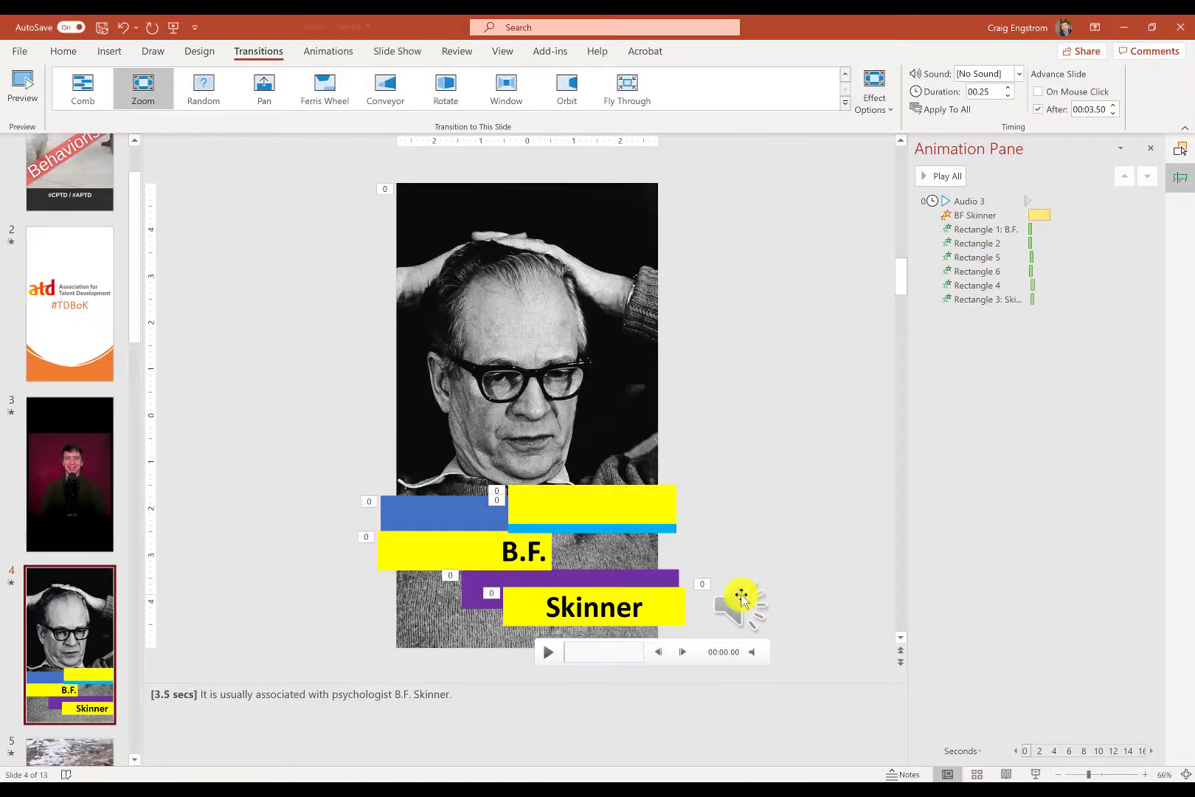
click(741, 602)
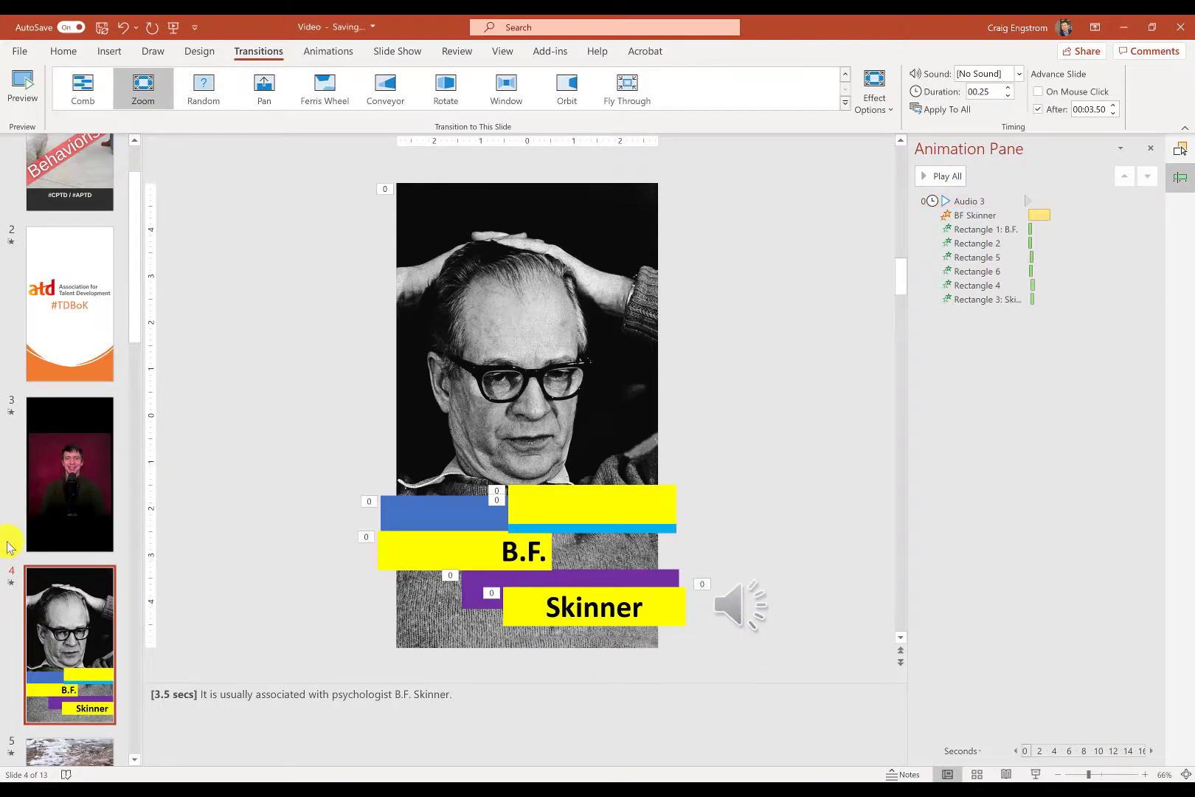
- Move to slide 5 and switch the dog-and-ball slide to a Cut transition
scroll(down, 3)
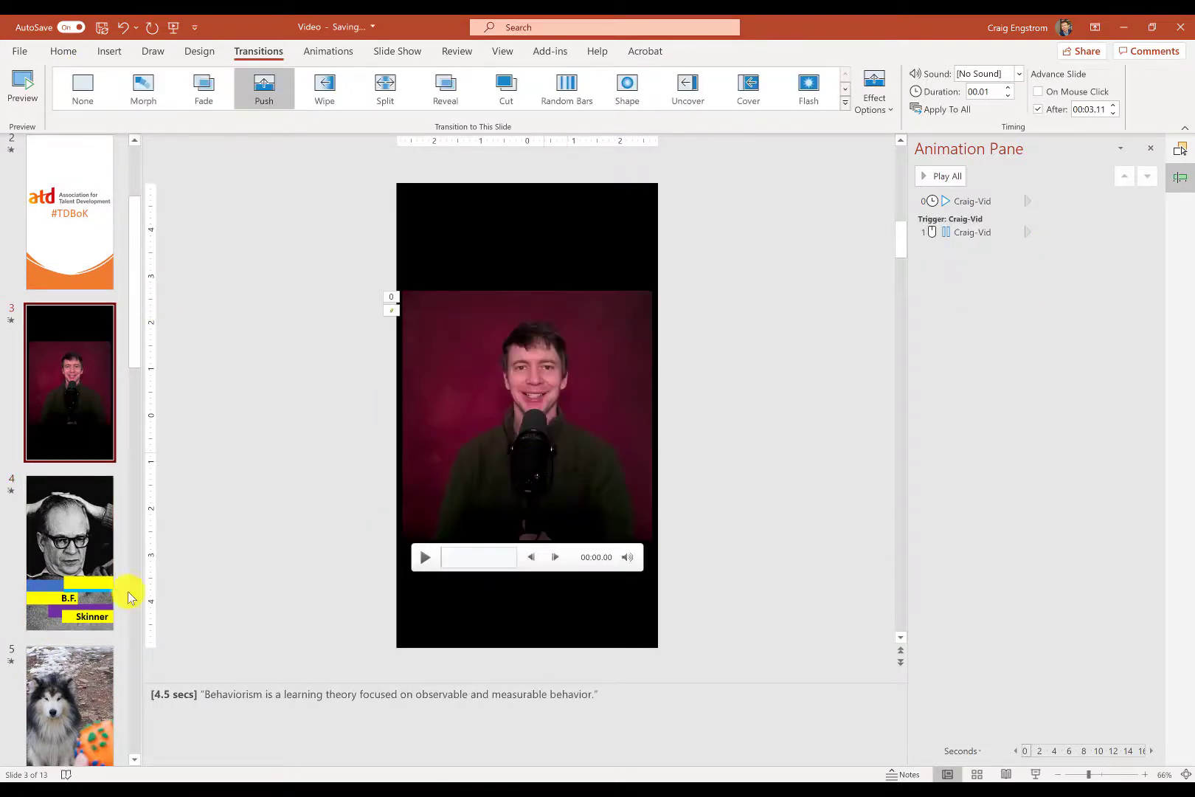
mouse_move(259, 571)
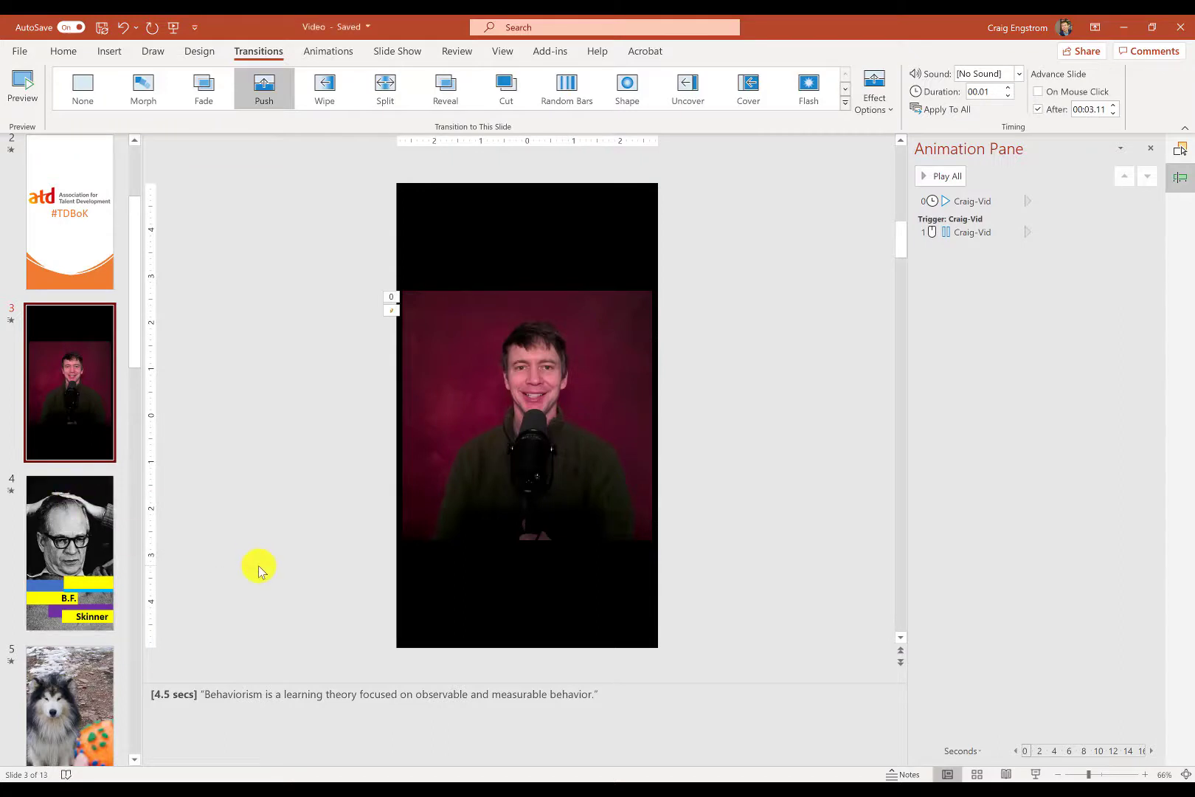
mouse_move(110, 553)
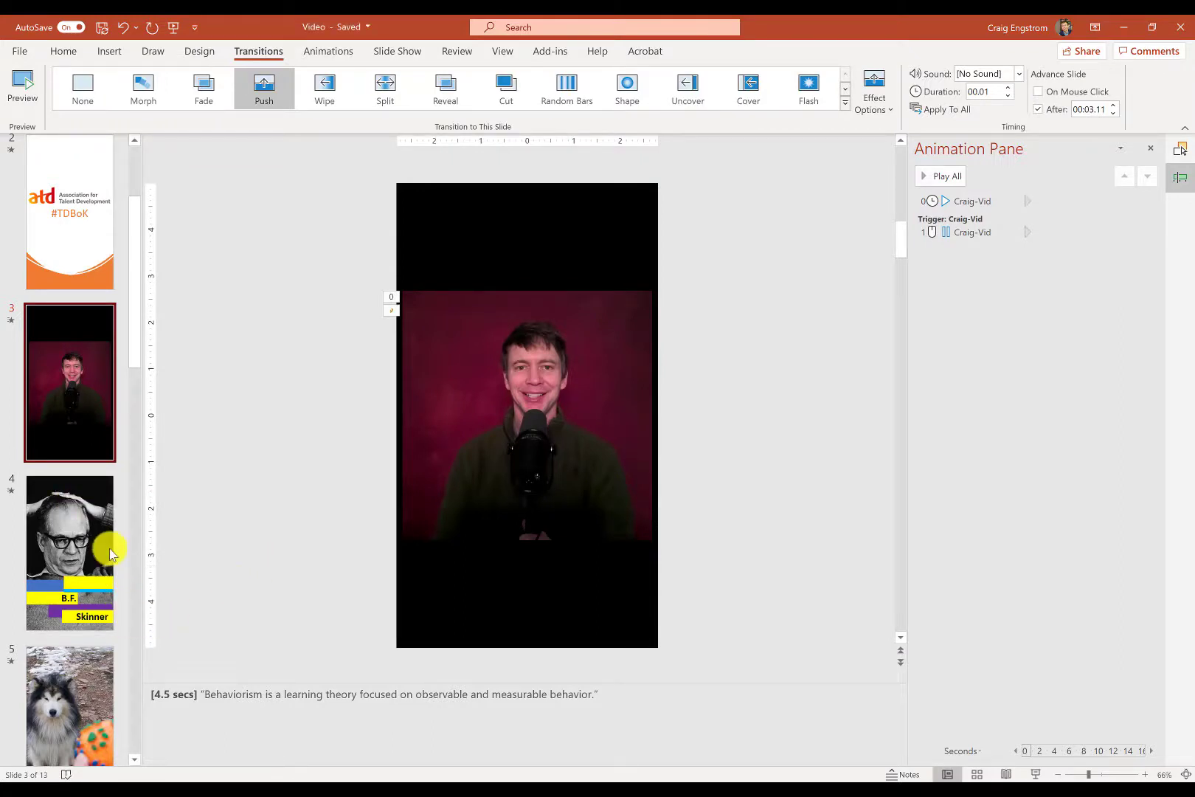
click(69, 552)
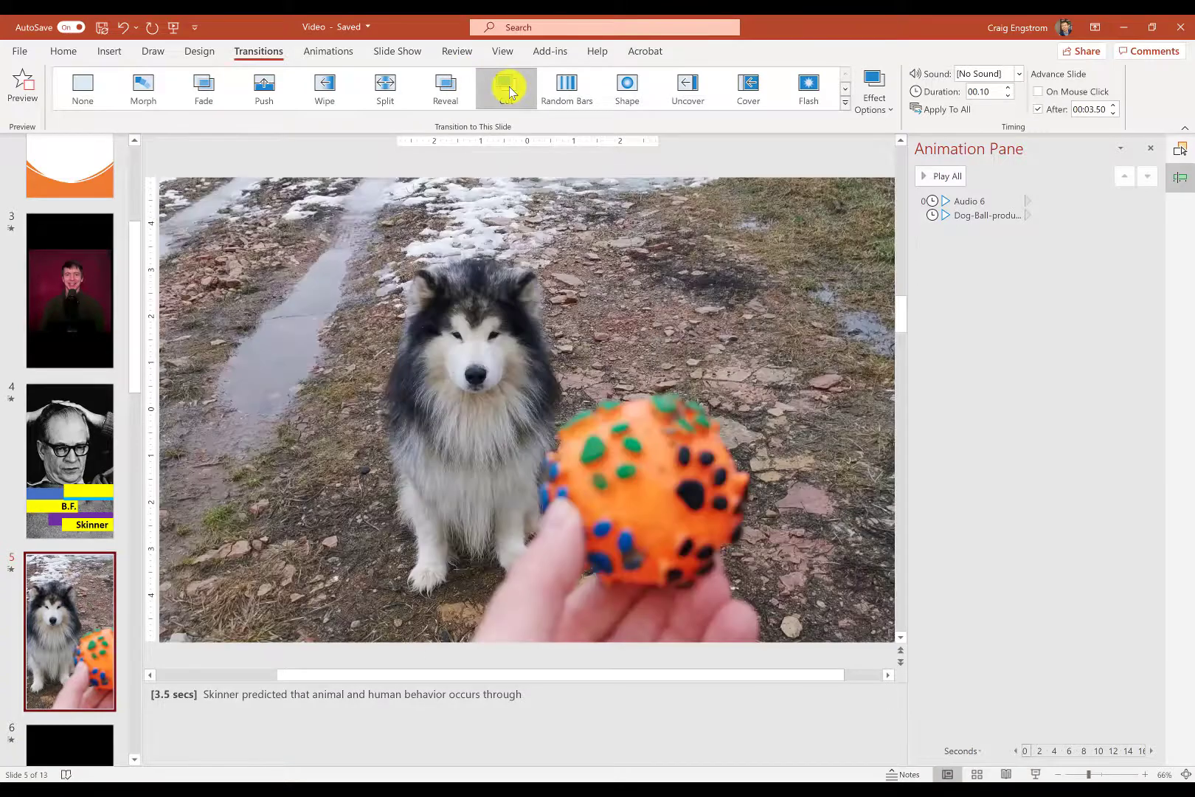
click(505, 86)
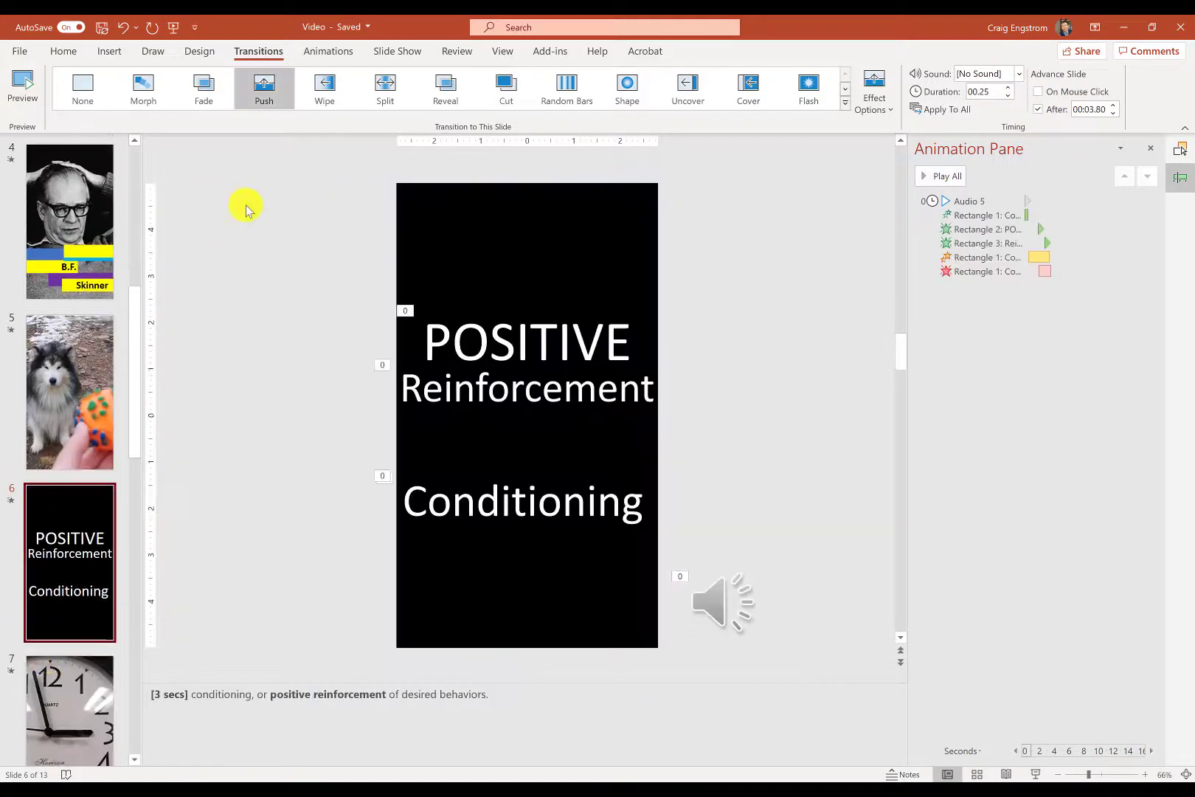
mouse_move(84, 556)
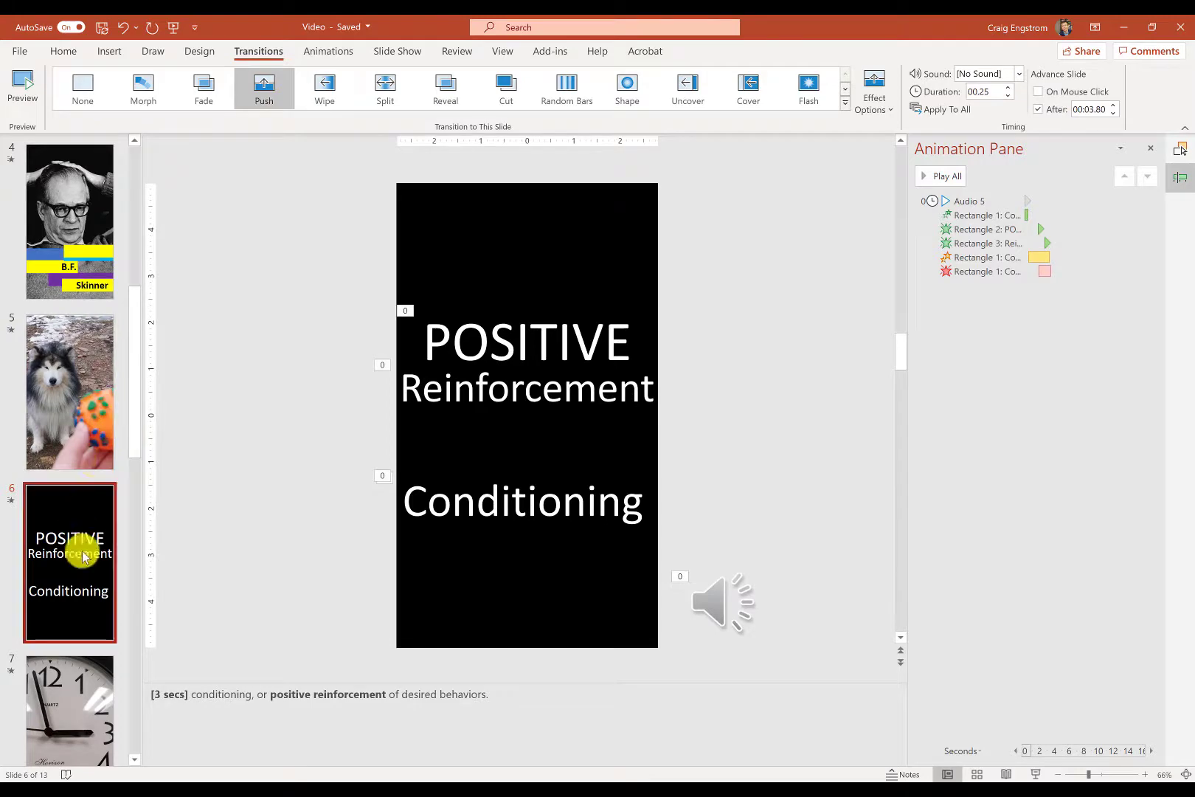
- Check the later slides' transitions, ending on the closing speaker video slide
scroll(down, 3)
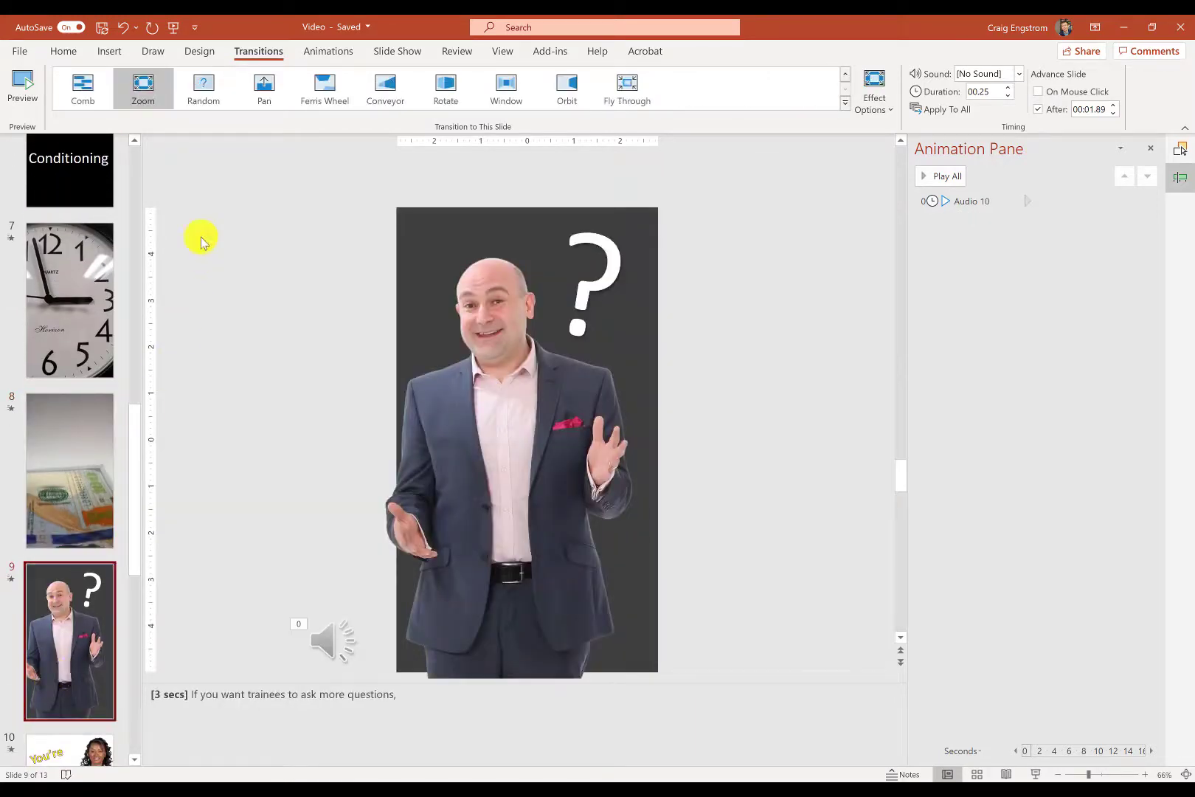
mouse_move(173, 233)
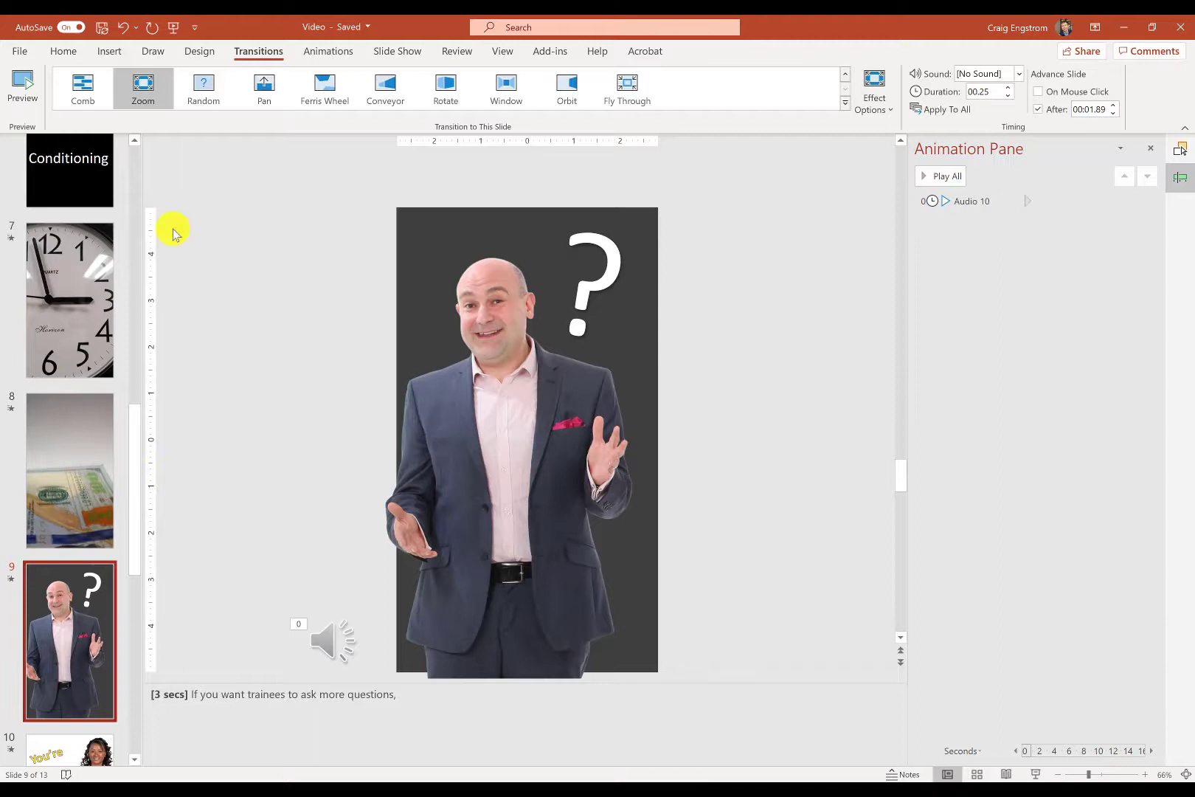
mouse_move(129, 483)
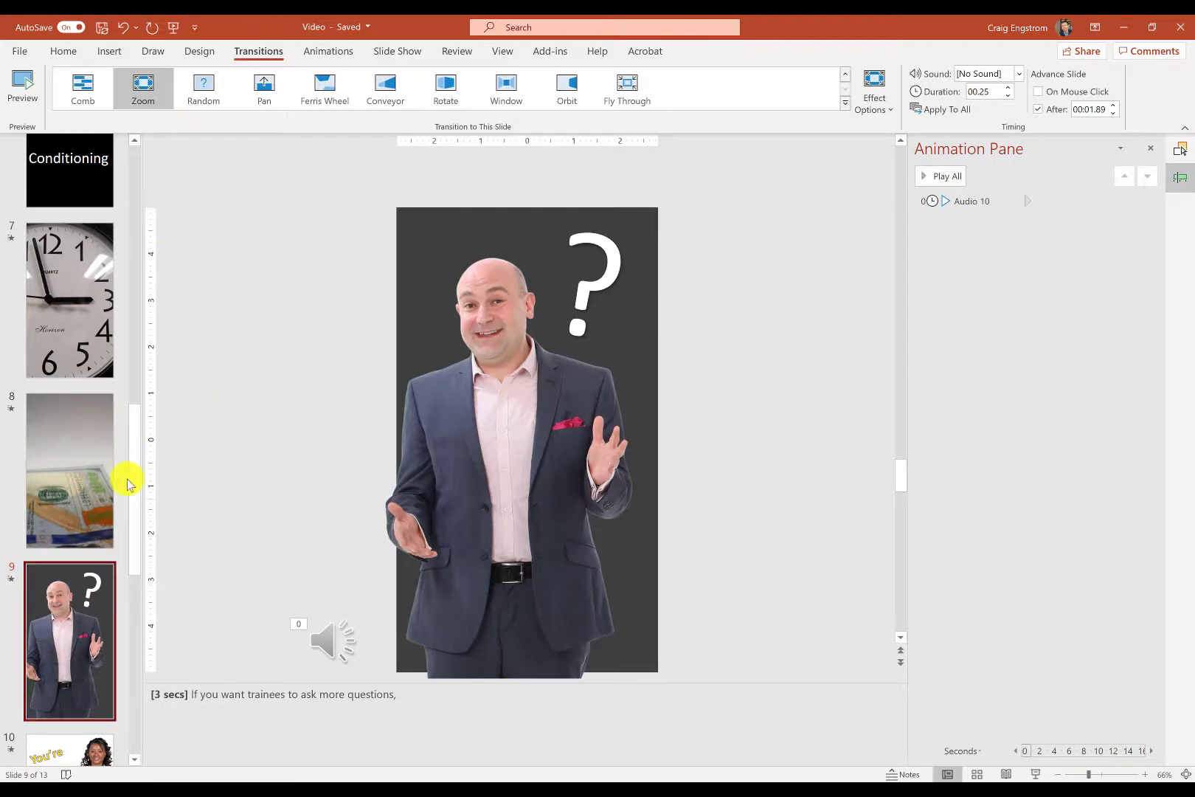
scroll(down, 3)
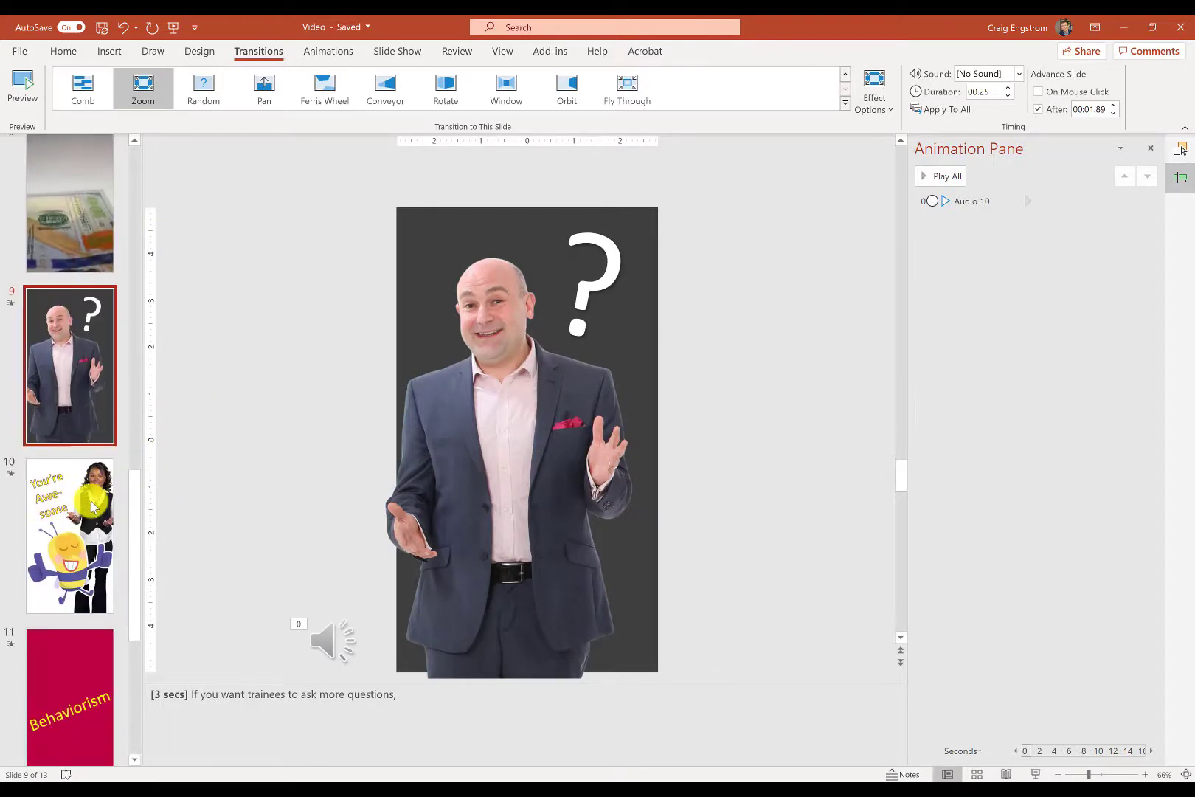
click(67, 535)
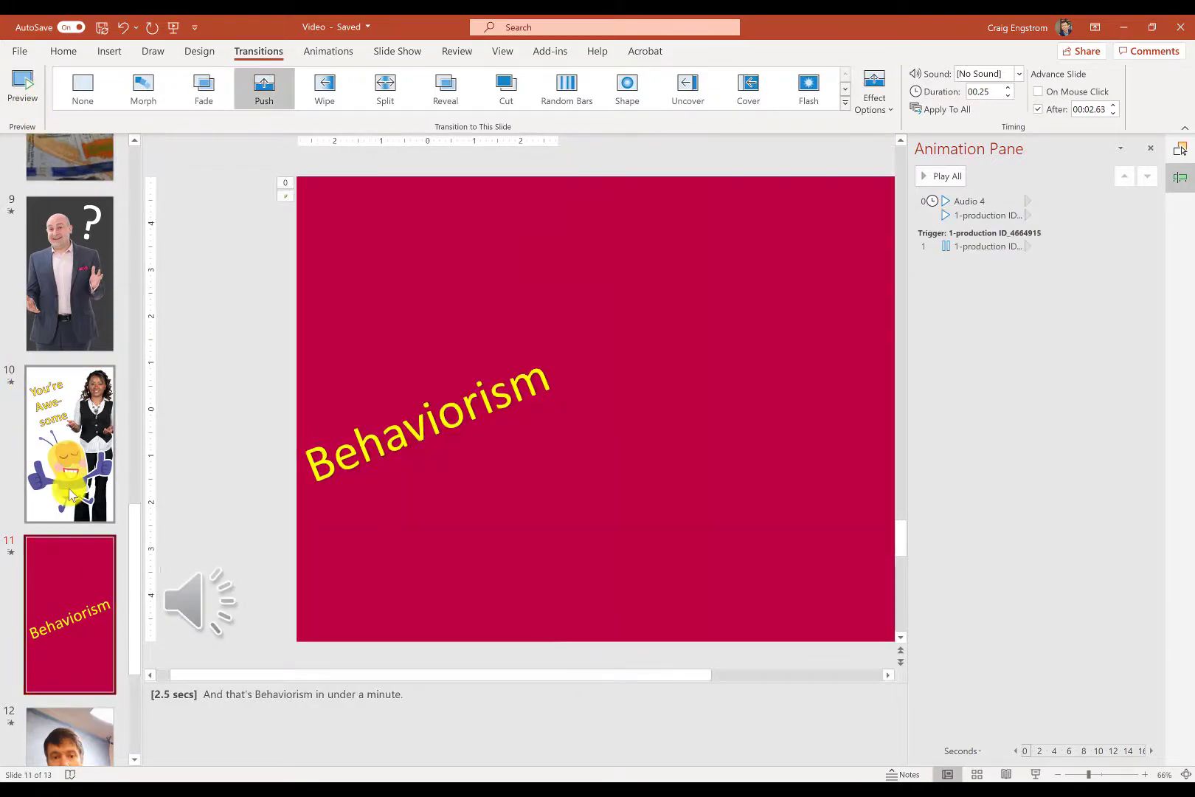
click(69, 442)
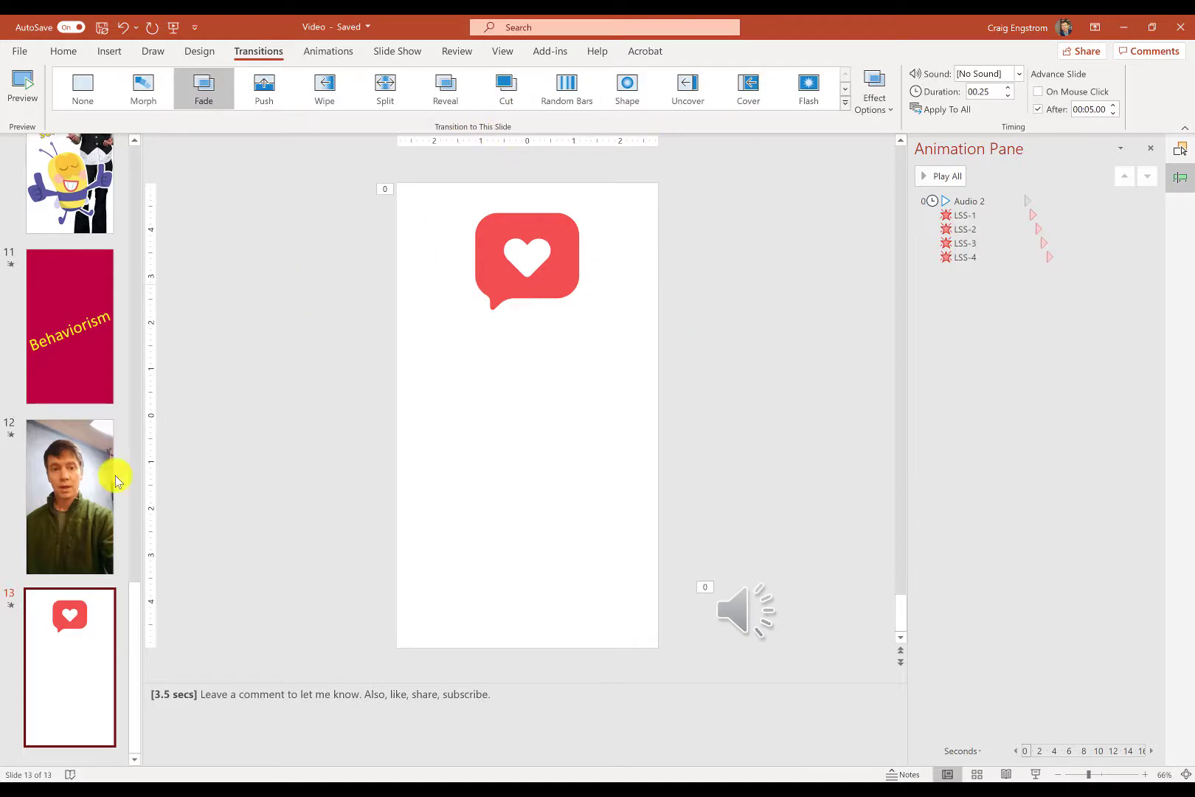
mouse_move(733, 234)
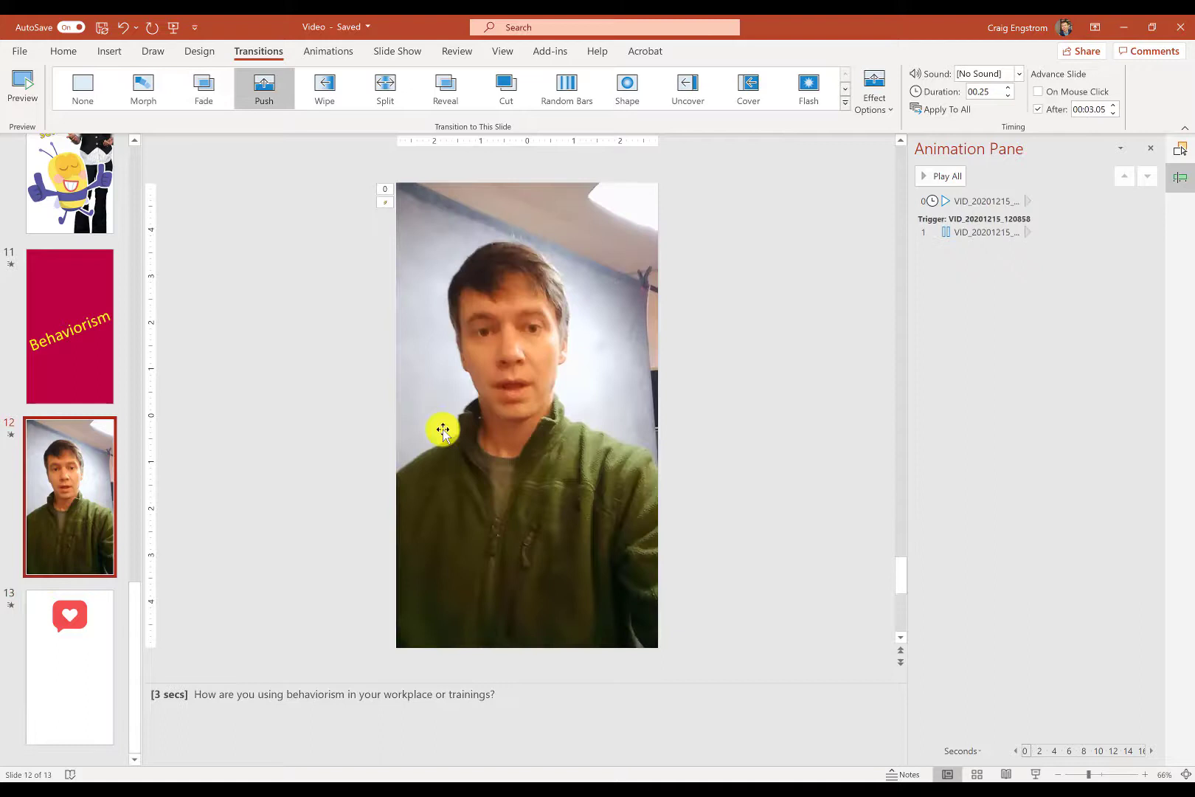
mouse_move(195, 317)
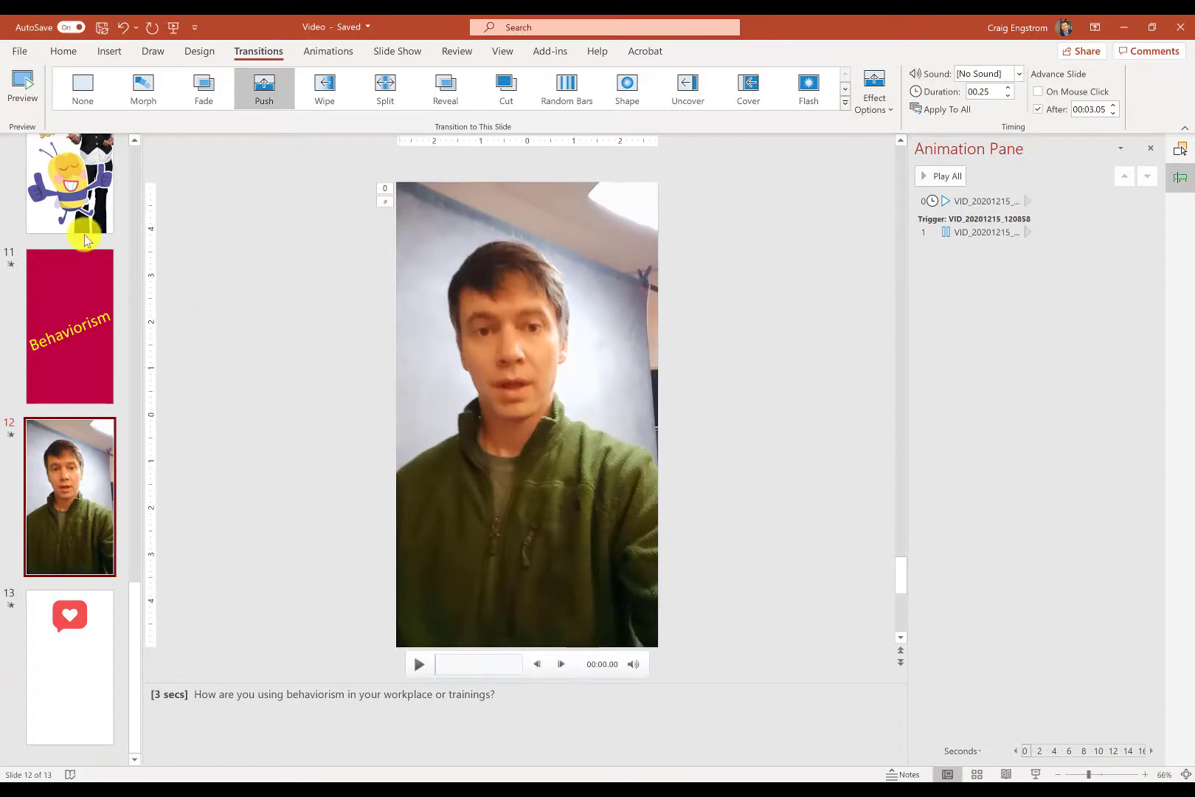
- Shorten slide 12's closing speaker video Push transition to 00.75 and preview it
click(69, 665)
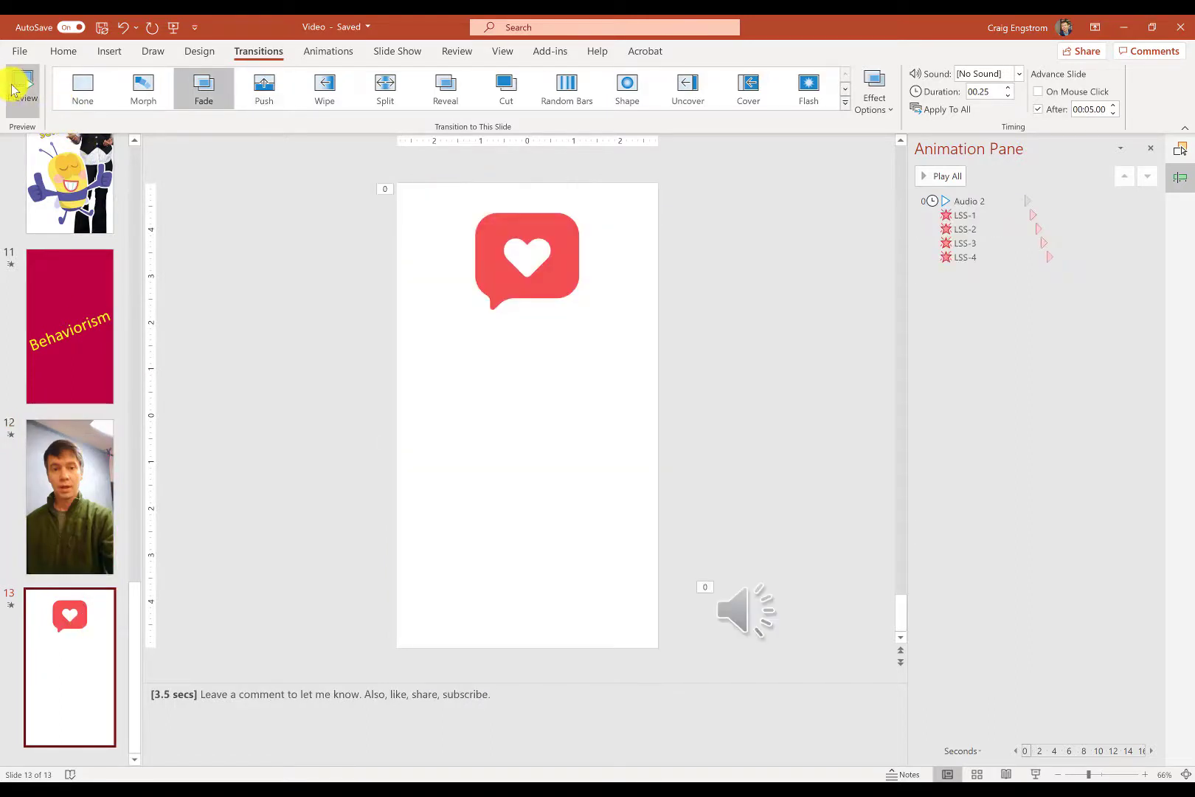
click(68, 495)
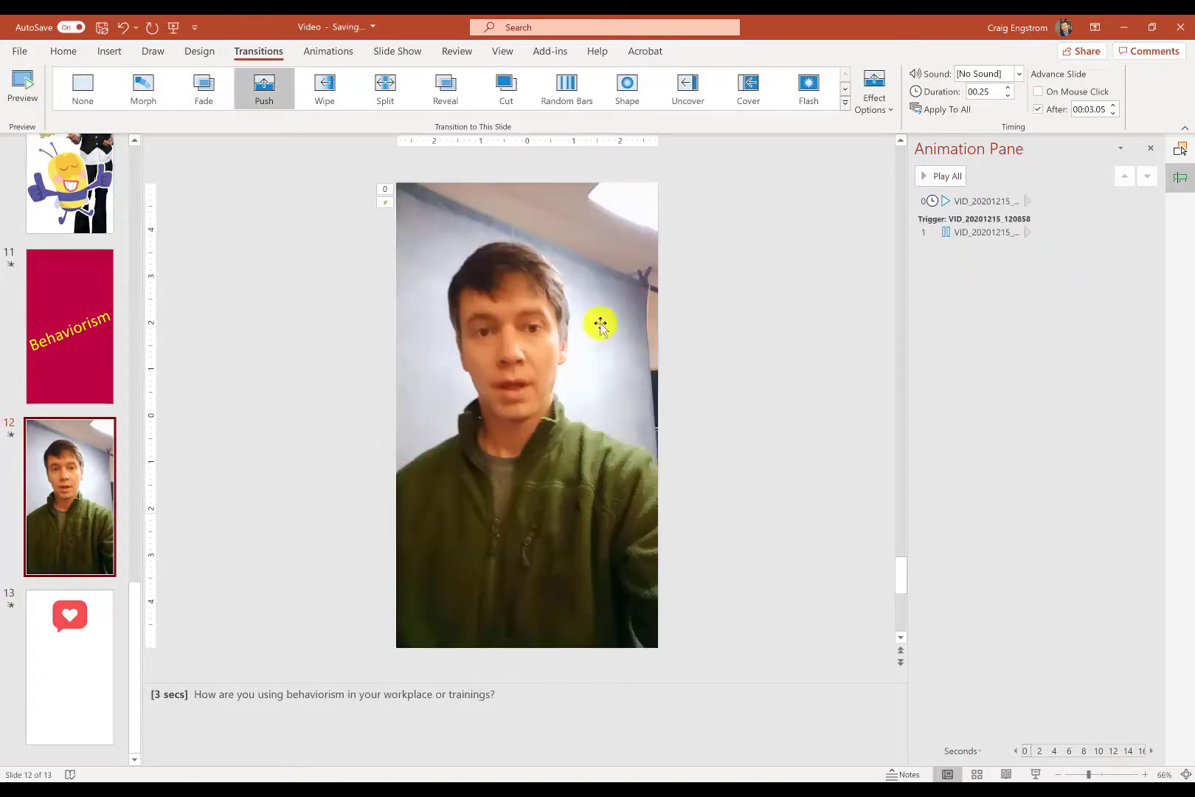
mouse_move(980, 91)
text(04.75)
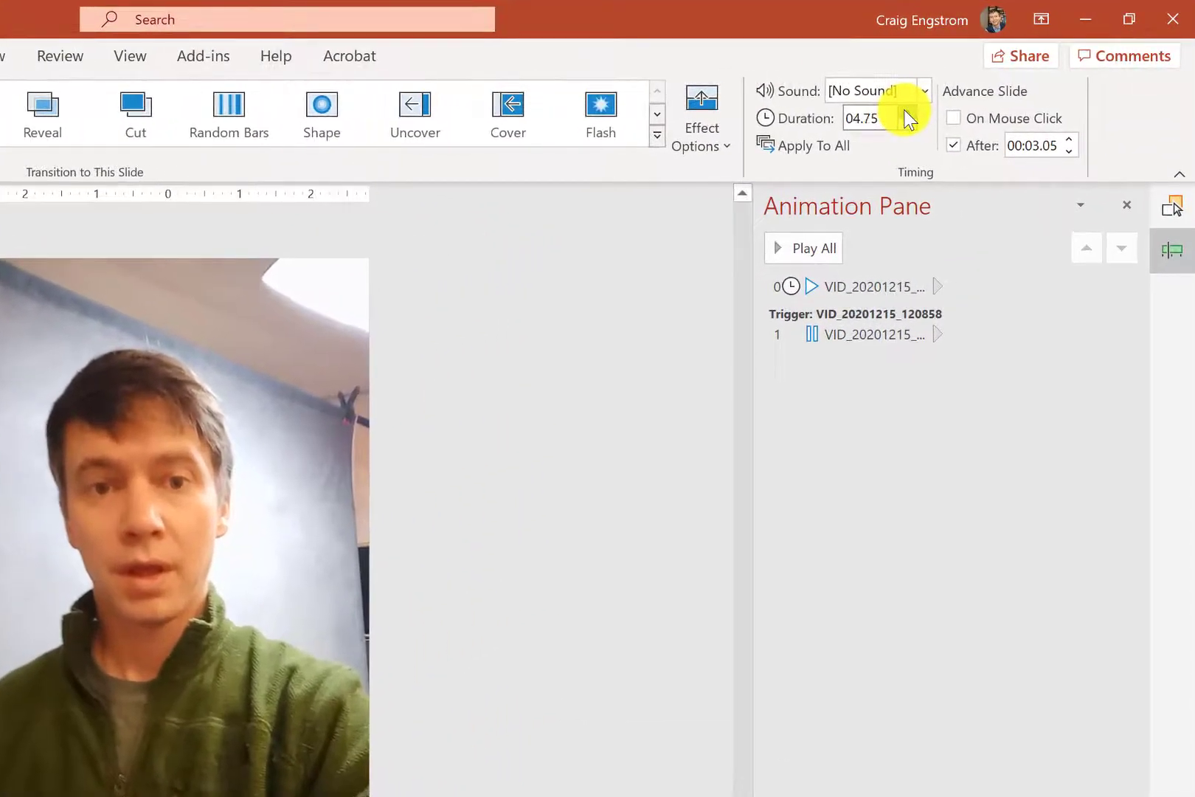
click(906, 112)
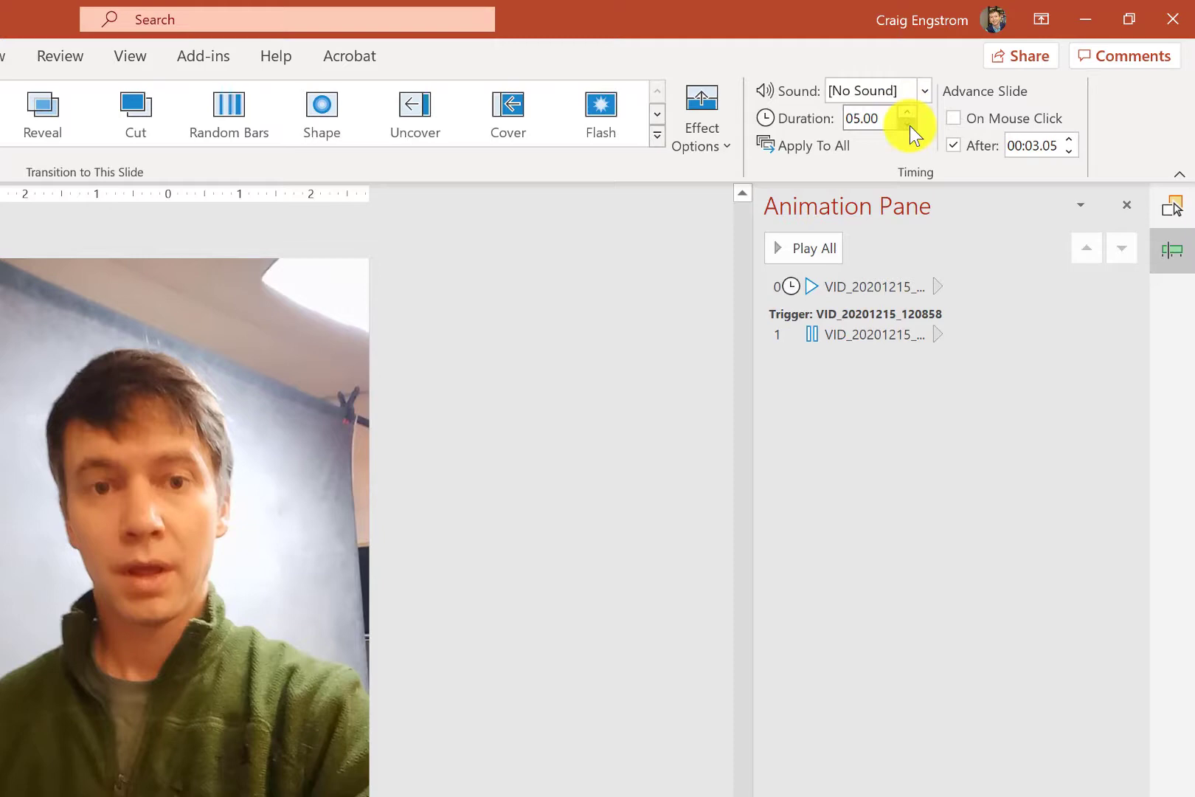
click(906, 124)
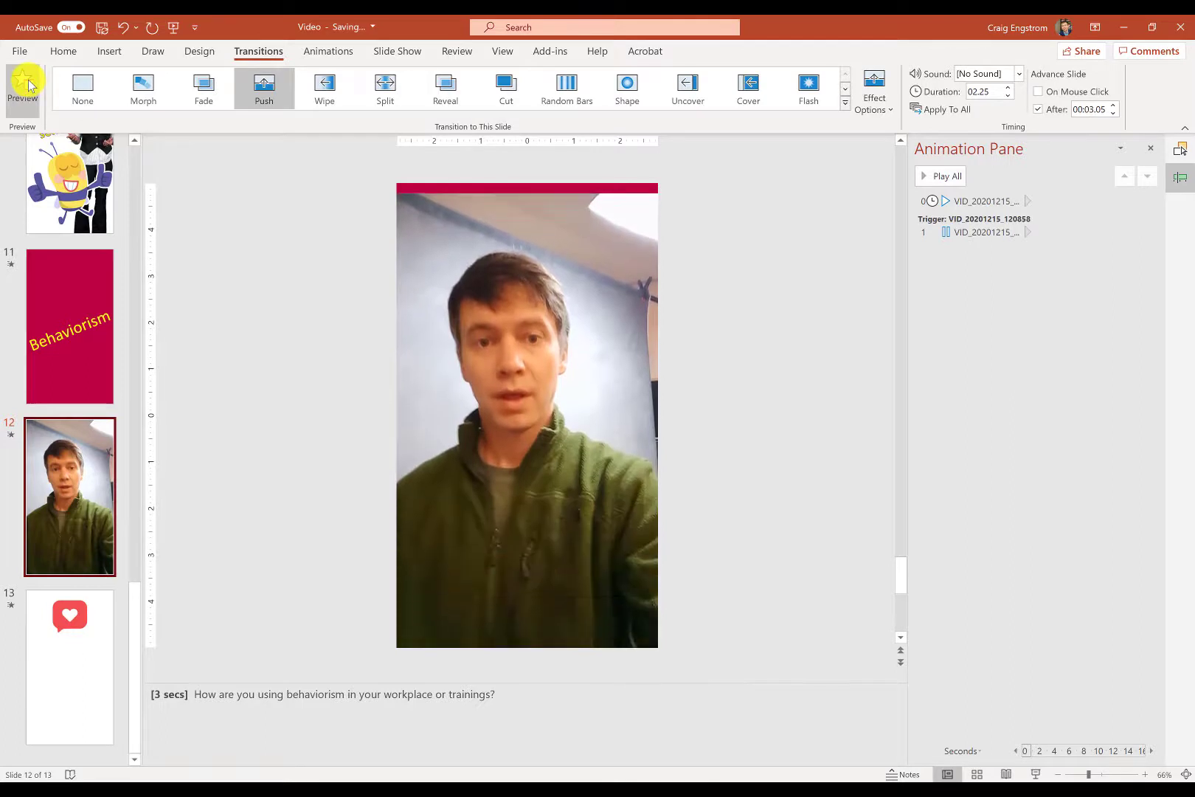
click(527, 414)
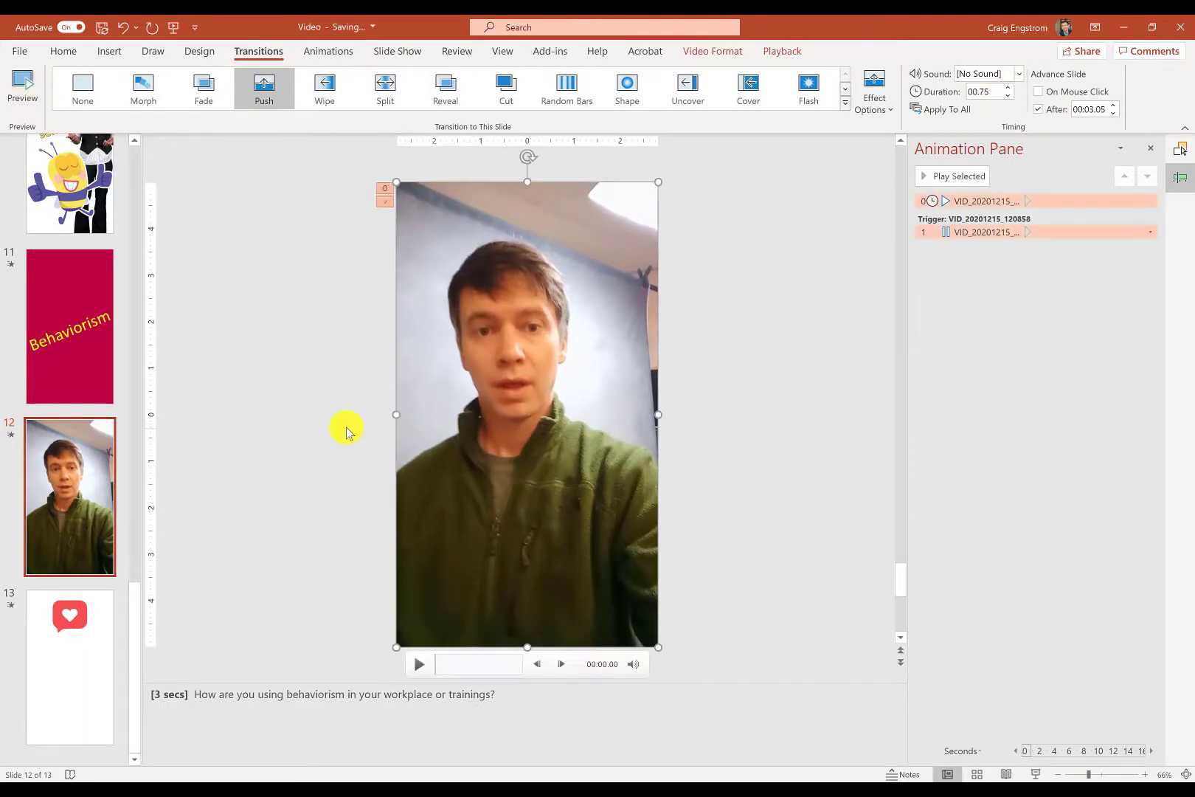
mouse_move(373, 384)
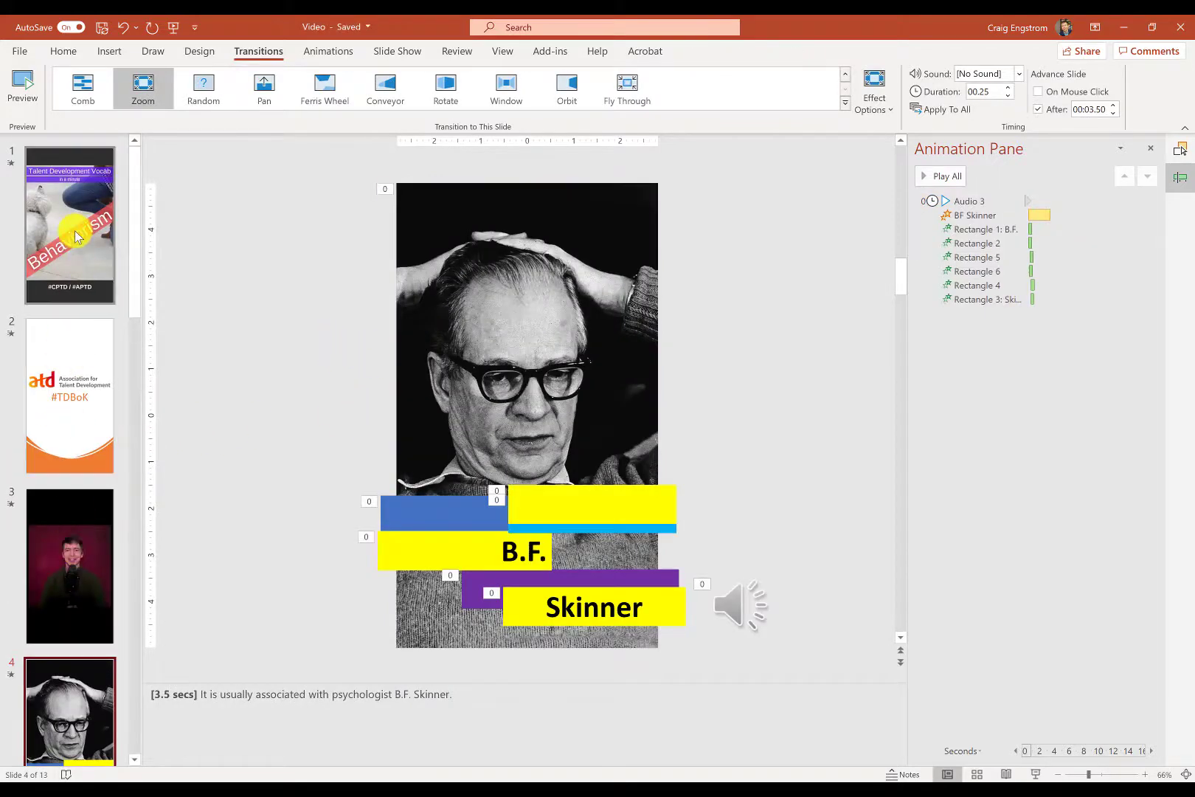
- Return to the first slide before setting slide 3's Push to advance after 00:03.11
click(69, 222)
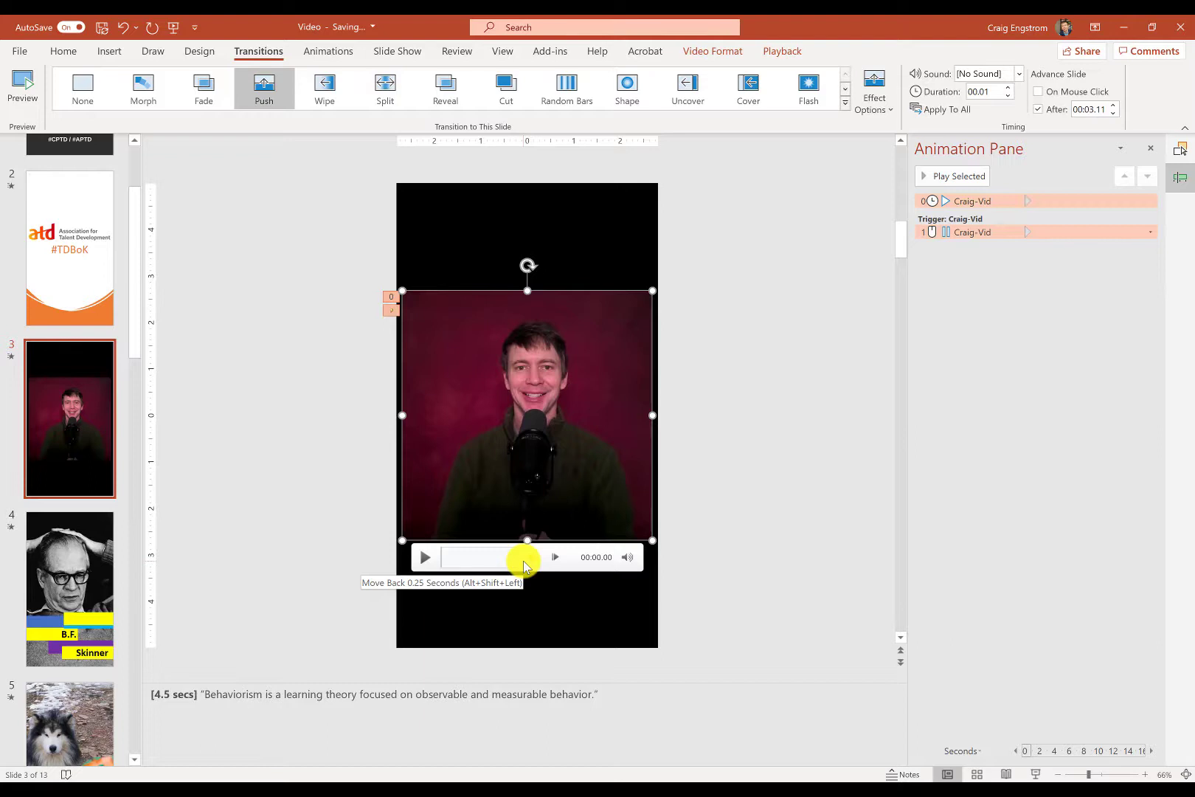
mouse_move(337, 376)
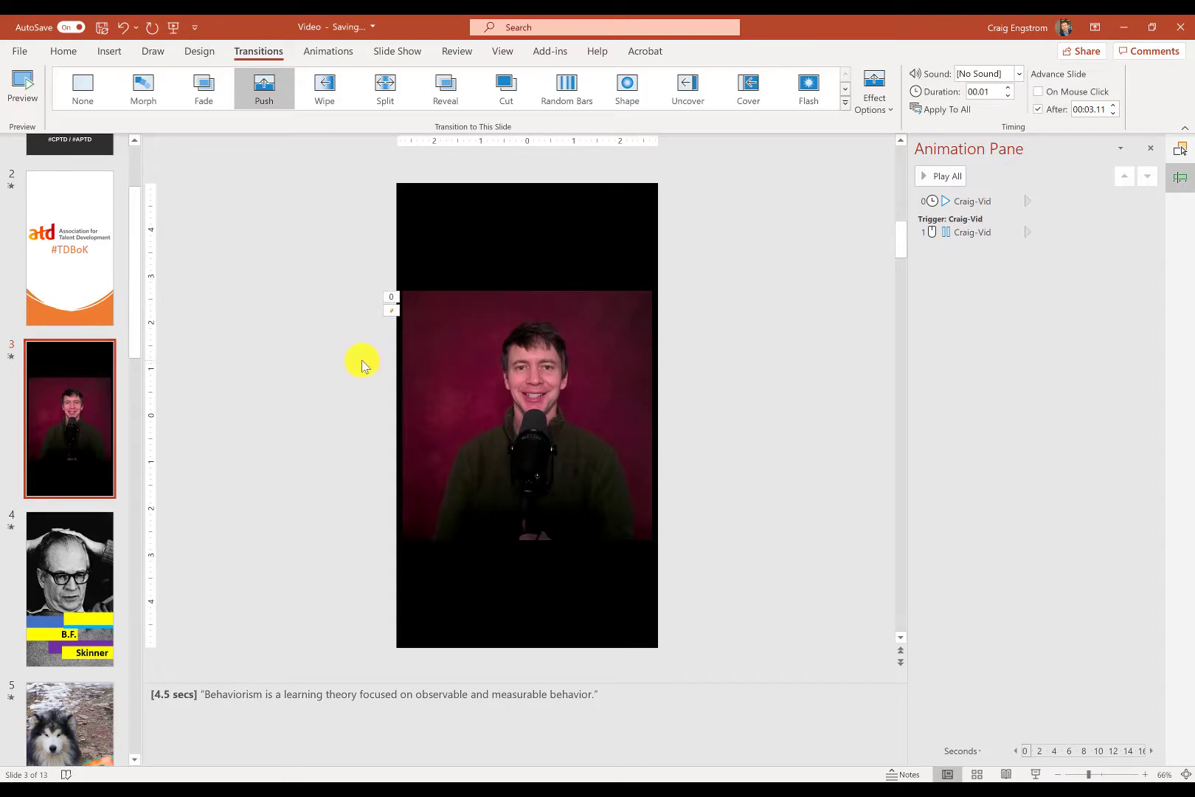
mouse_move(346, 361)
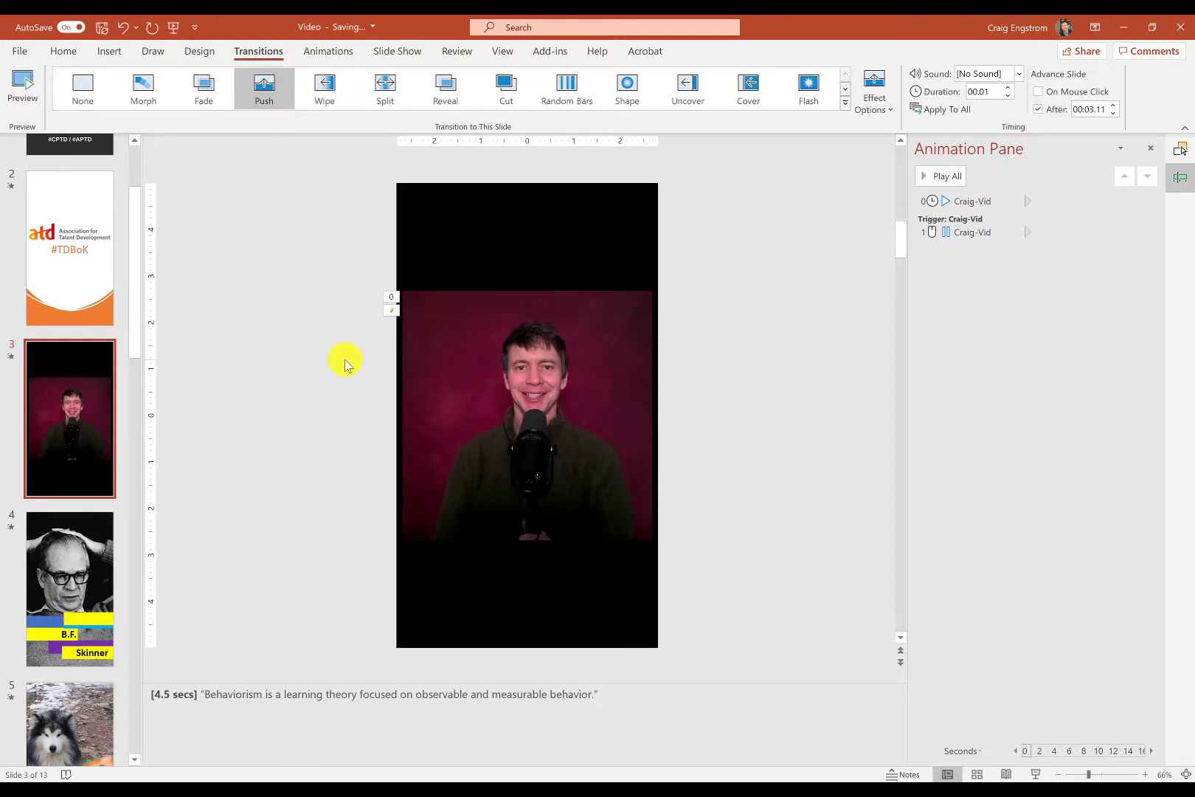
mouse_move(251, 305)
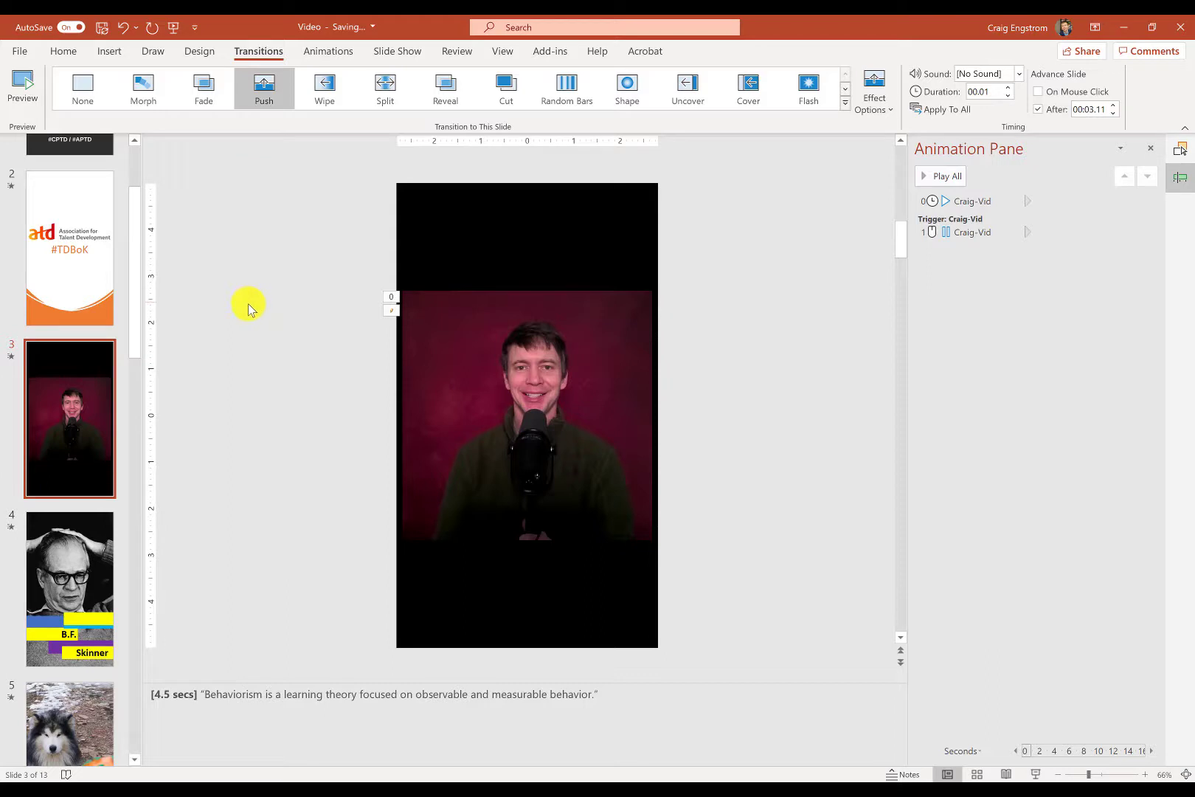
mouse_move(252, 305)
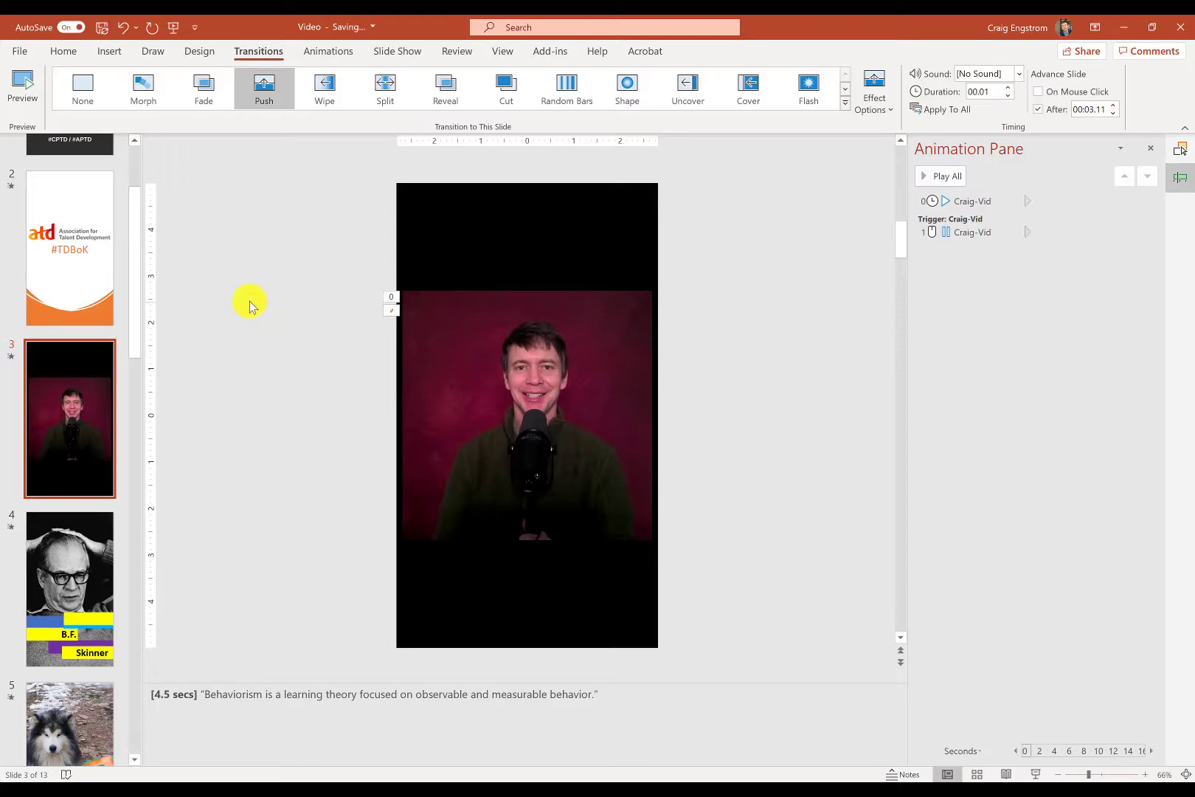
mouse_move(178, 293)
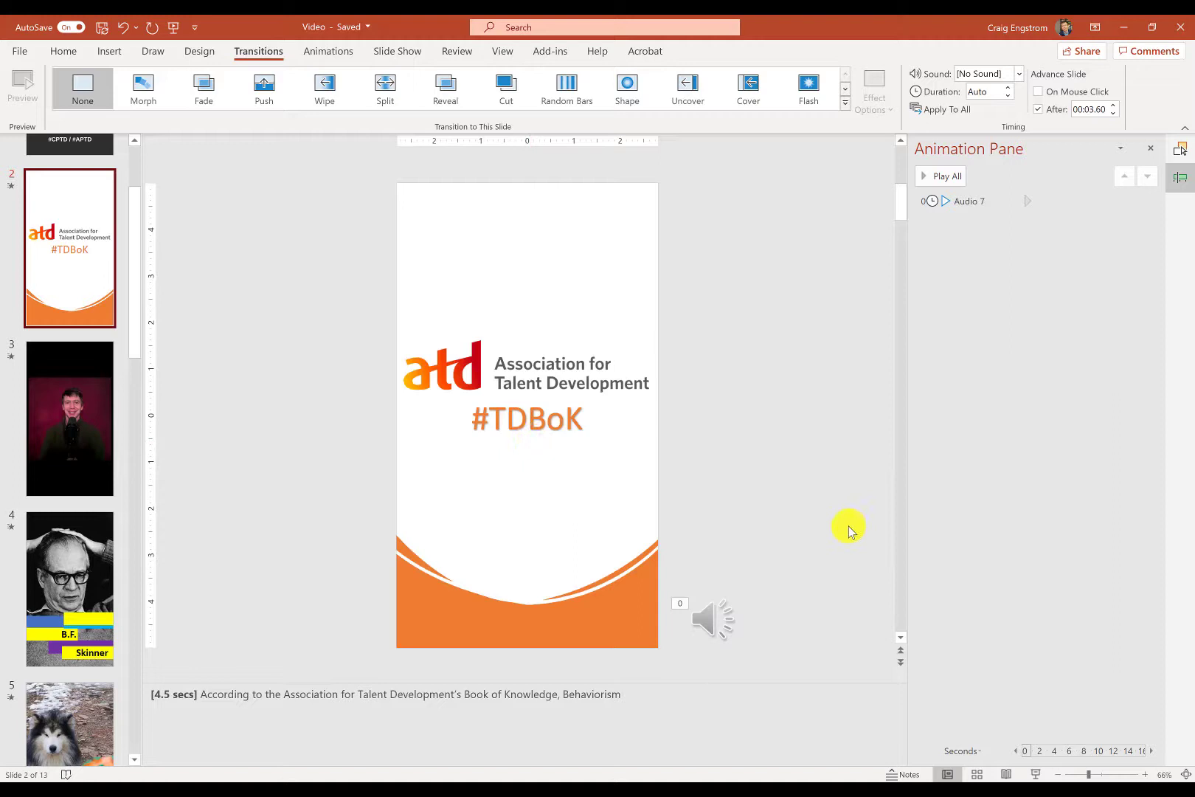
mouse_move(397, 466)
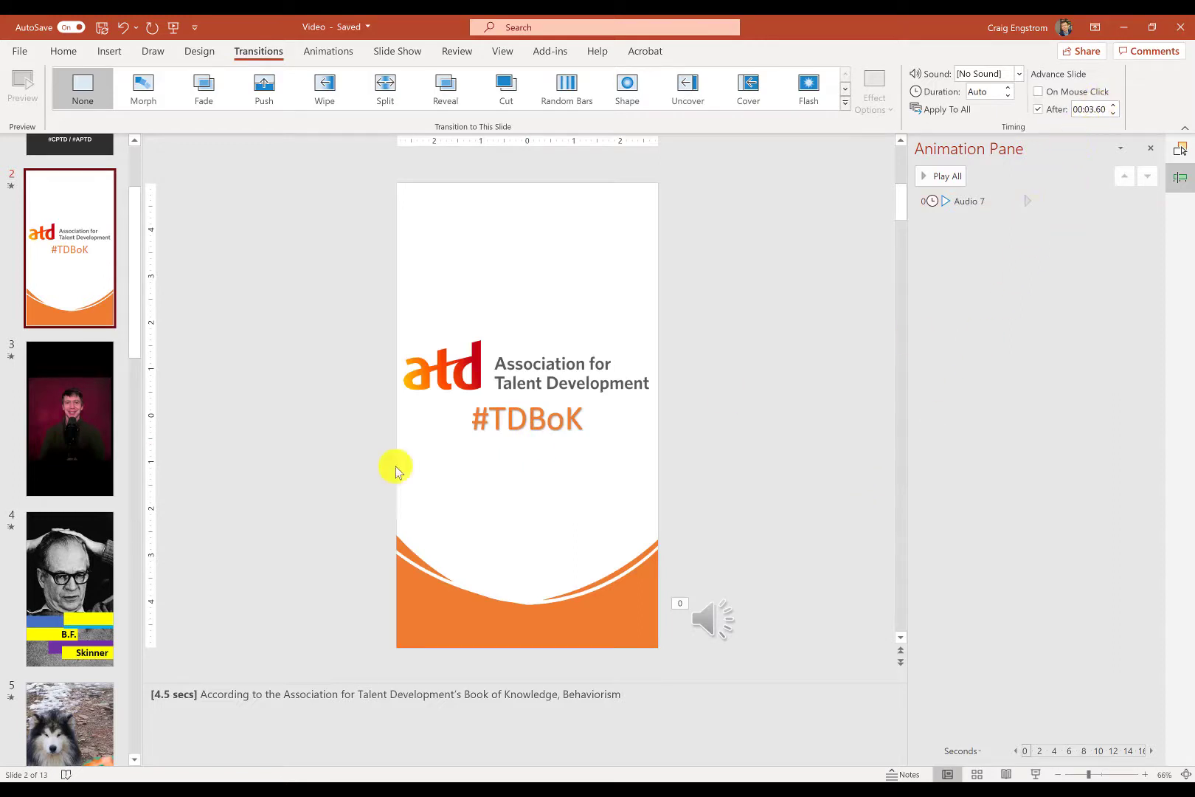
mouse_move(29, 443)
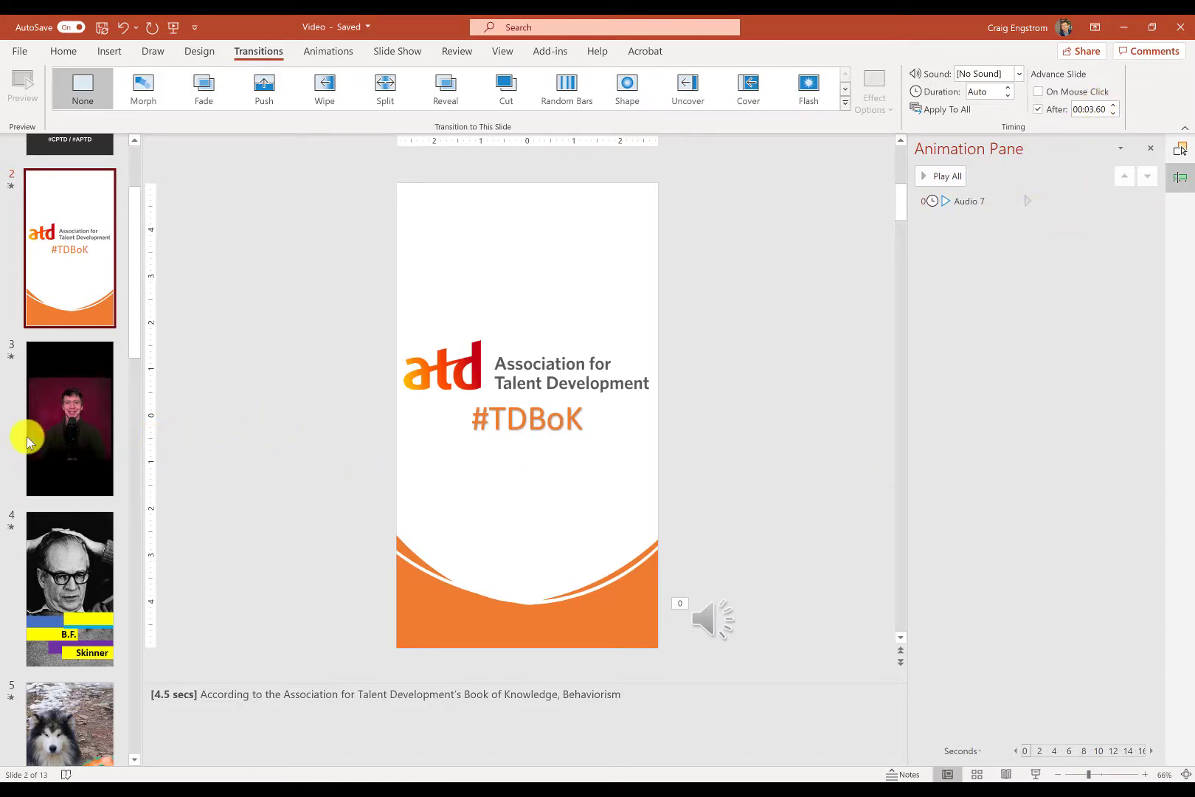
- Check the heart slide's Fade transition, then go to the File start page
scroll(down, 3)
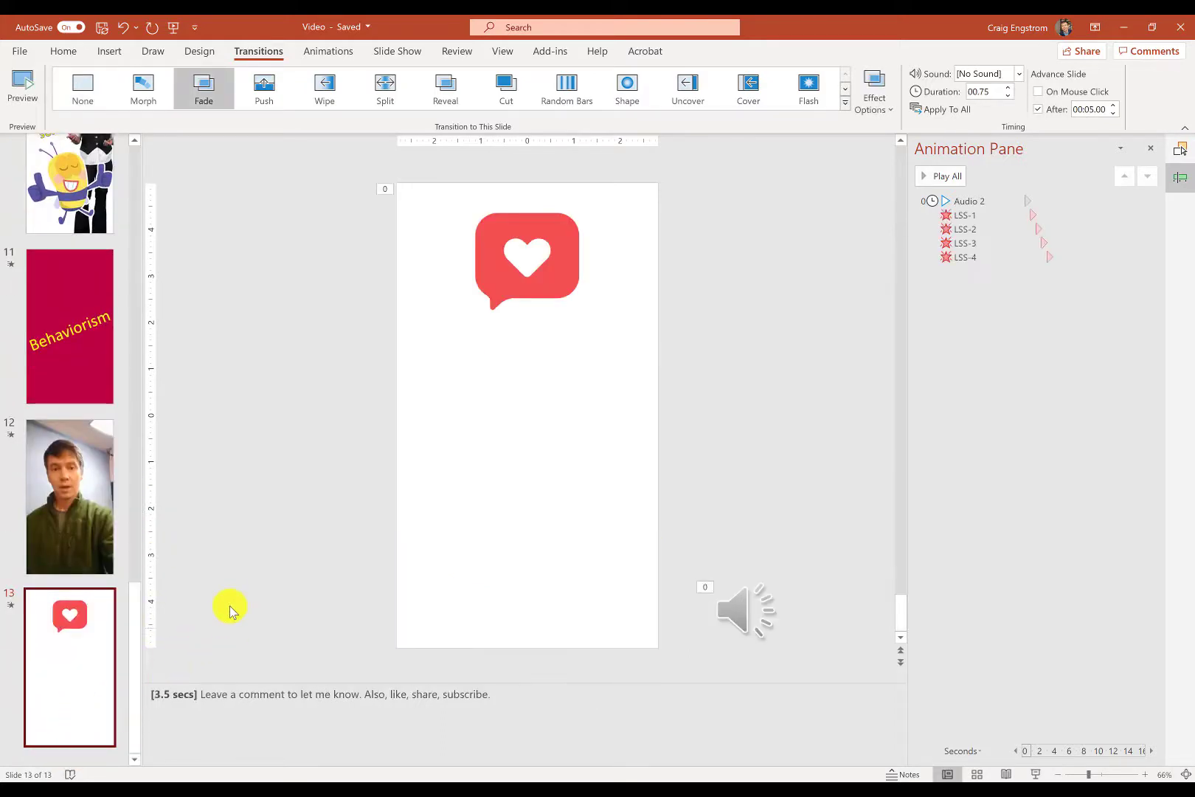
mouse_move(200, 603)
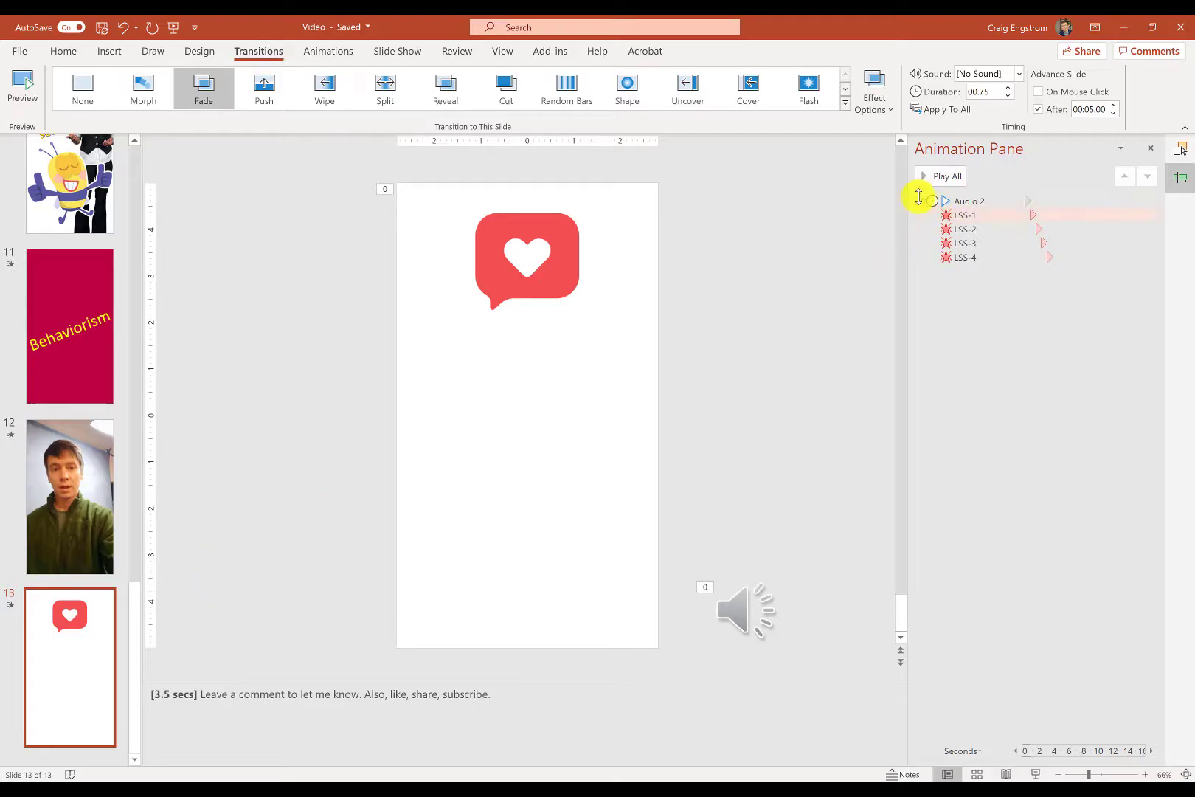
click(19, 52)
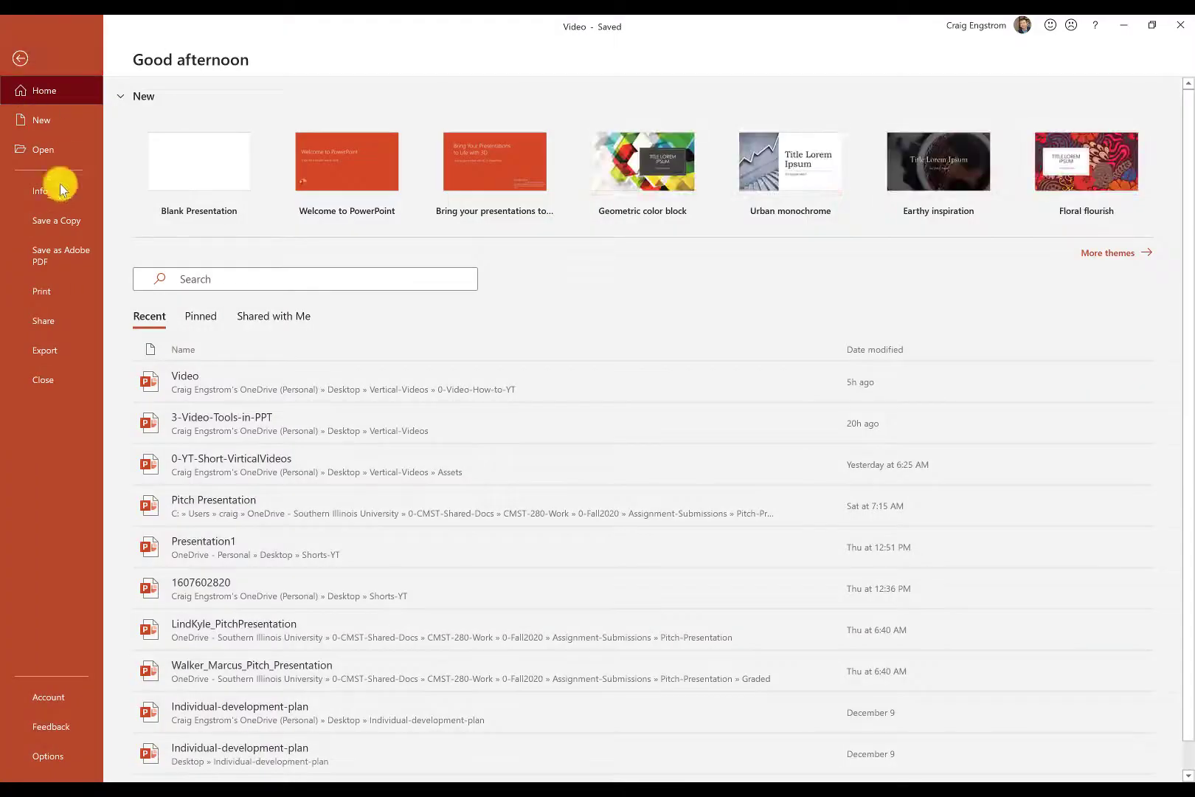
- Choose Export > Create a Video with Full HD 1080p, recorded timings and 05.00 seconds per slide
click(45, 350)
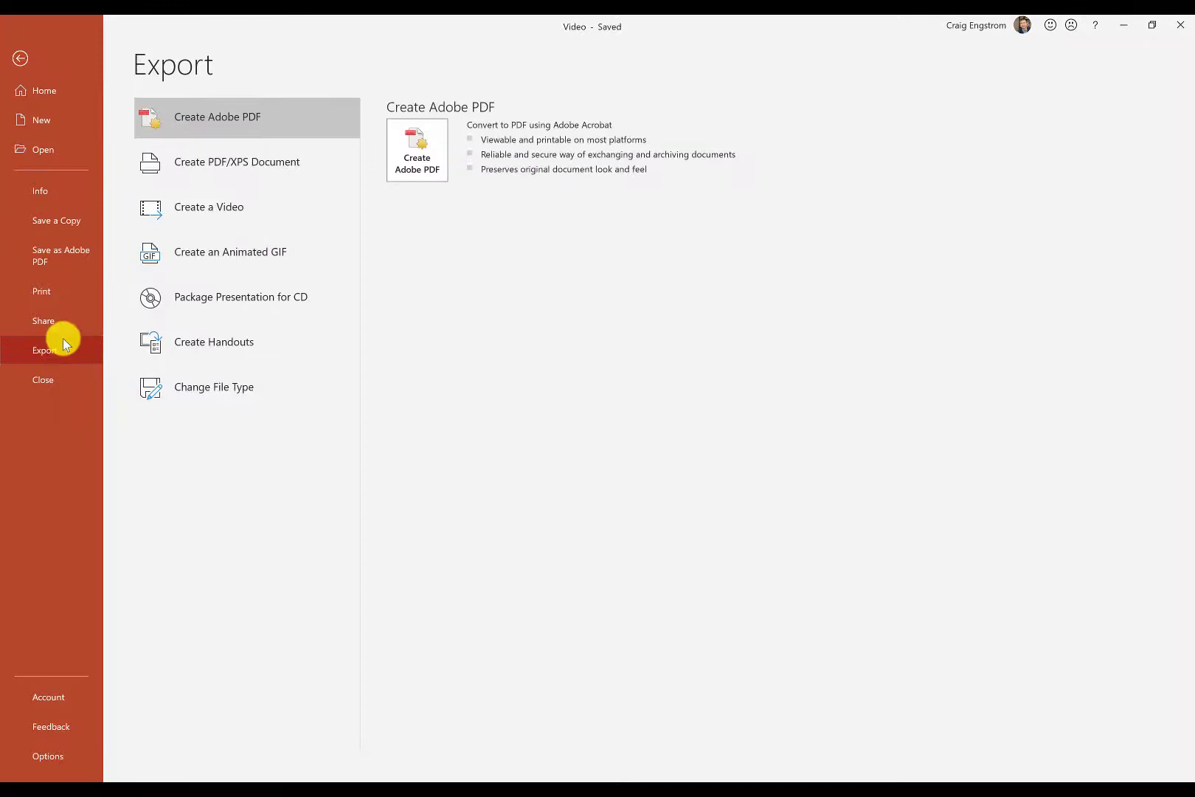
click(209, 207)
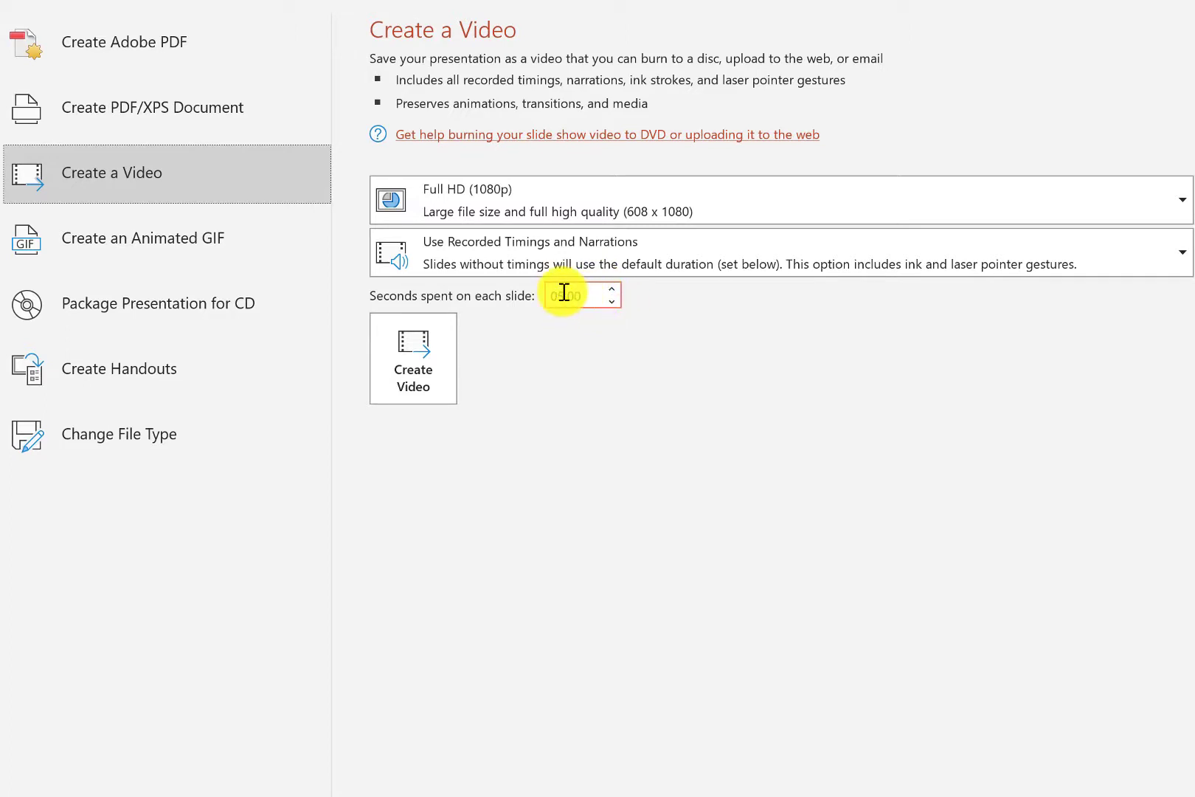
mouse_move(563, 304)
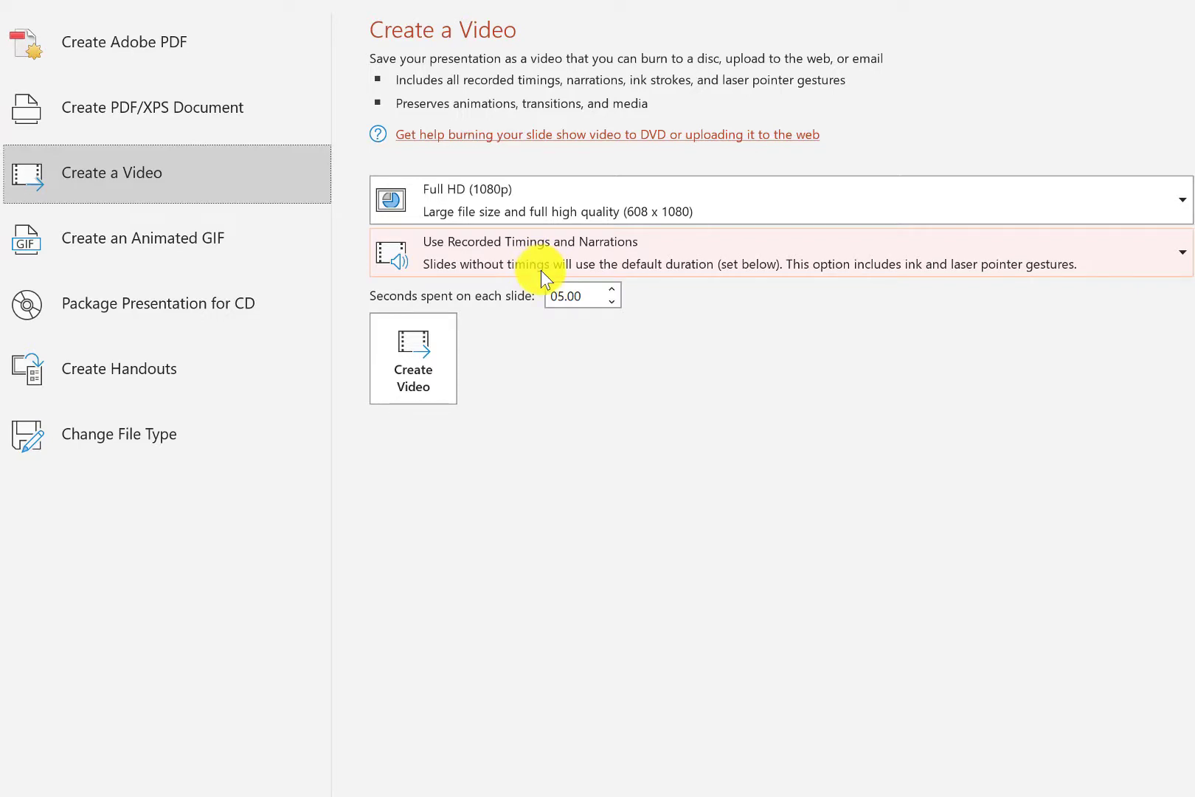
mouse_move(545, 273)
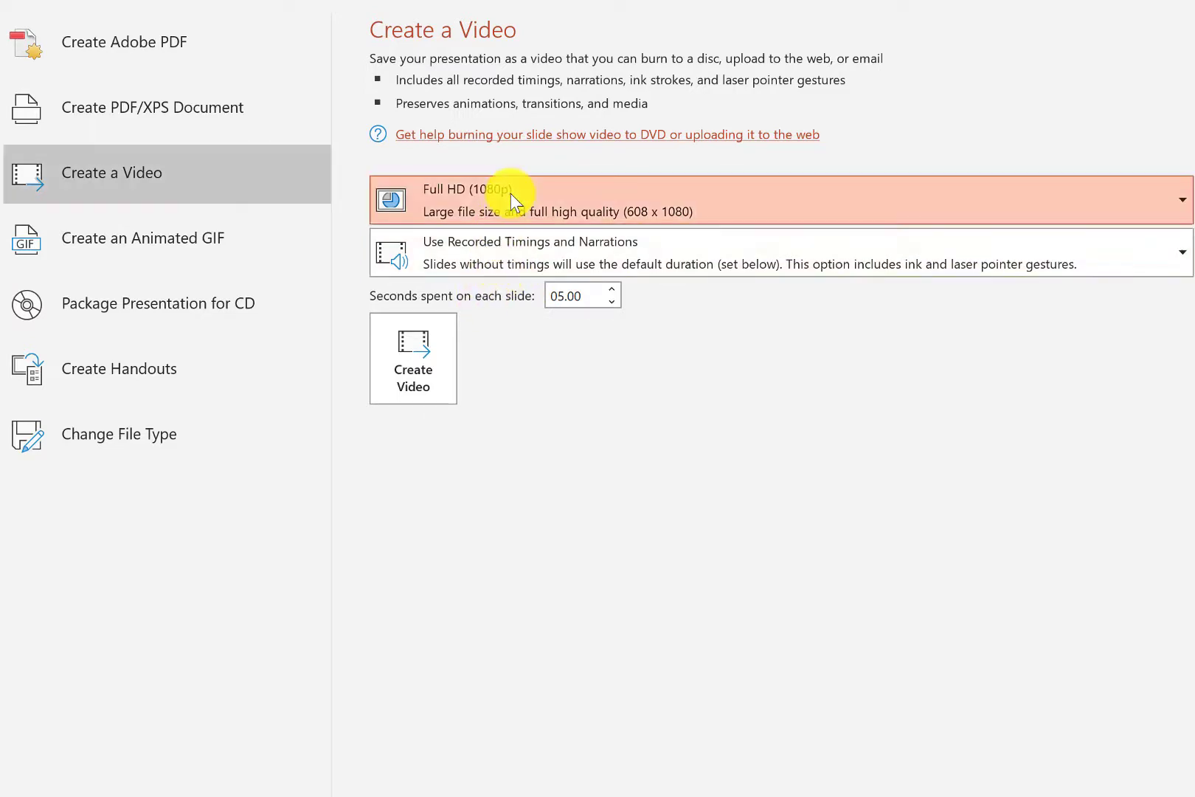
click(1181, 199)
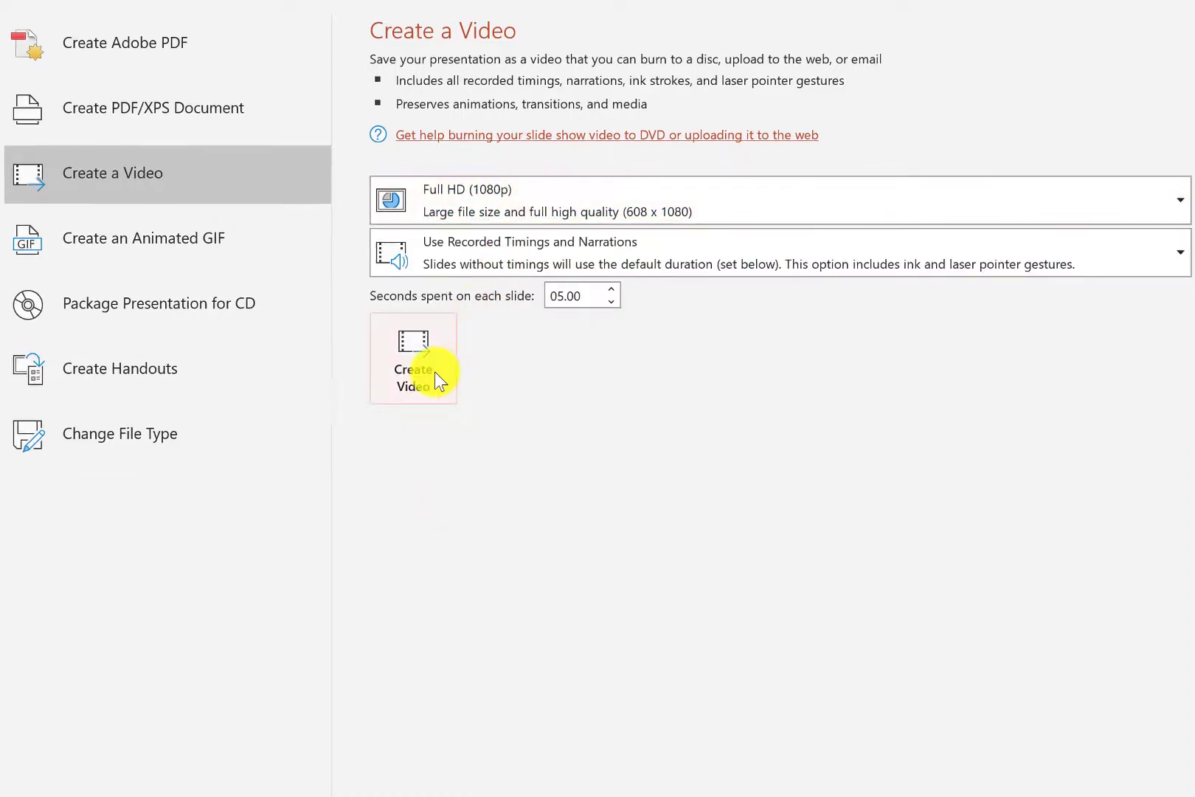
- Create the video as z-Behaviorism-Video MPEG-4 in the YT-Behaviorism folder and save it
click(413, 357)
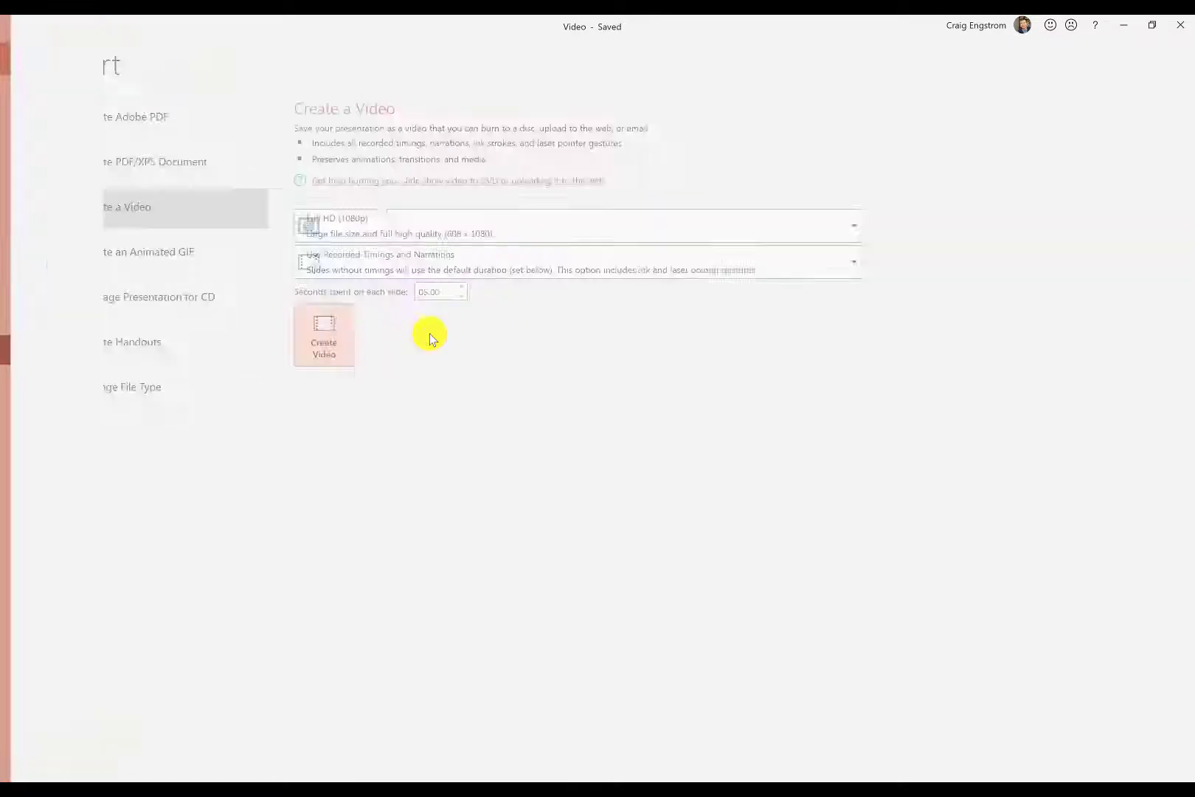
click(323, 335)
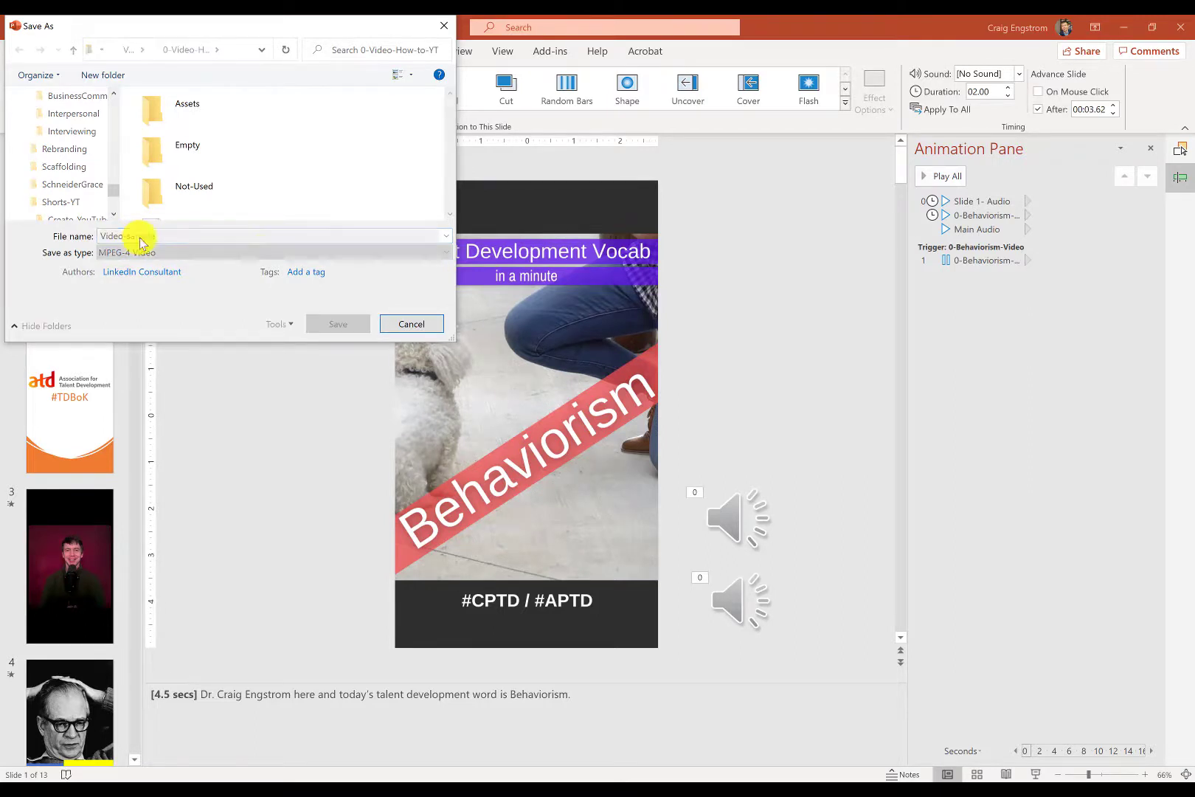
click(336, 323)
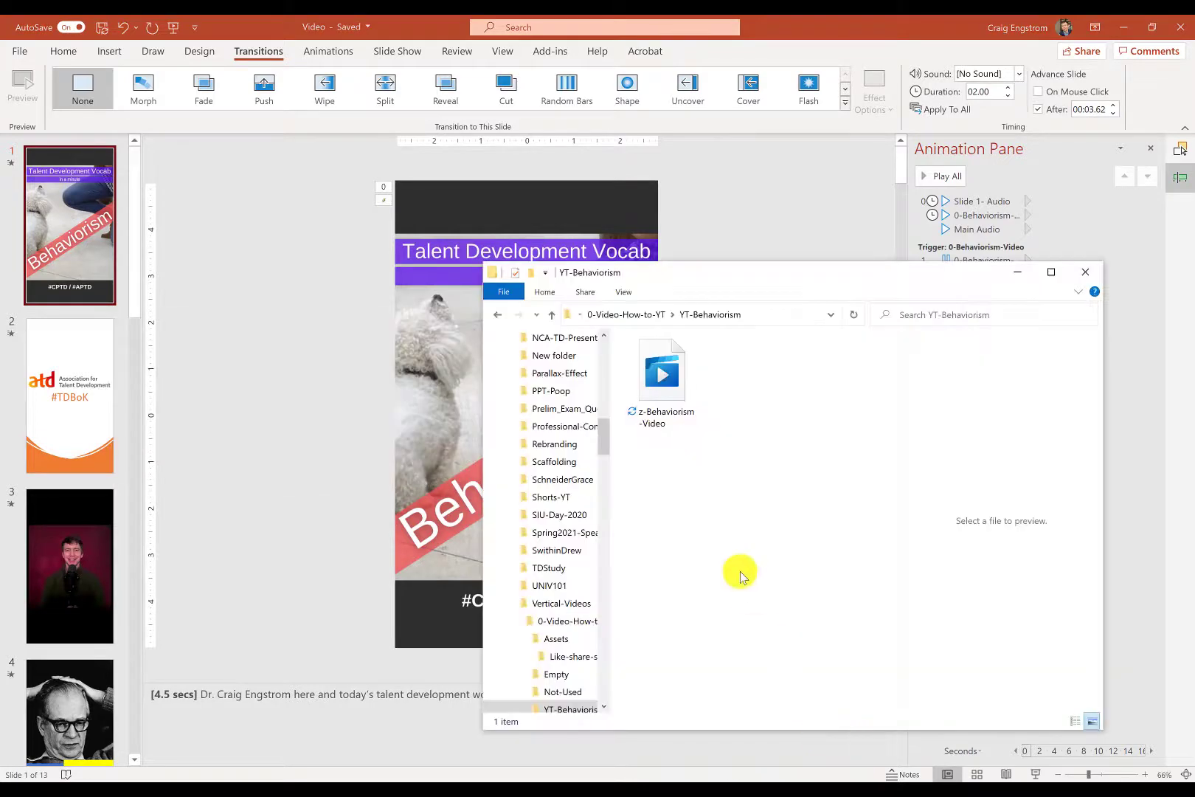
mouse_move(710, 518)
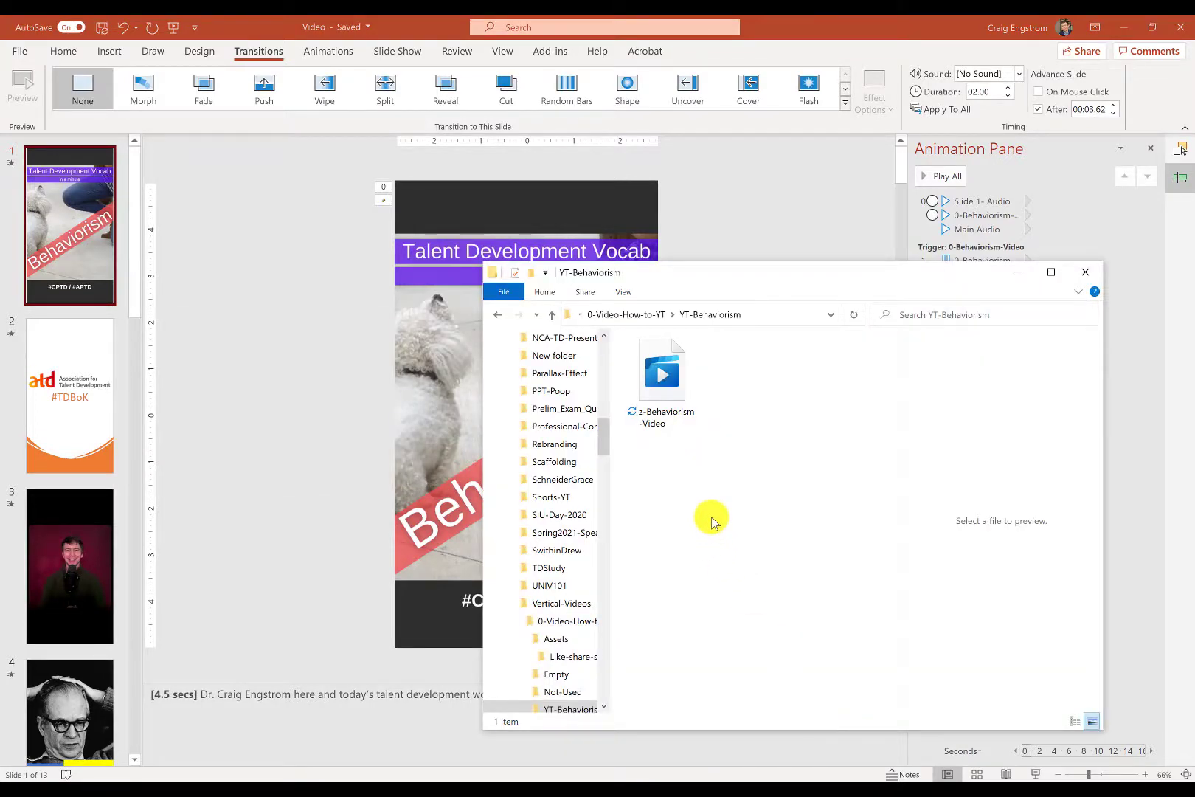
- Select z-Behaviorism-Video in the YT-Behaviorism folder to confirm it is a 29.5 MB, 44-second MP4
click(661, 371)
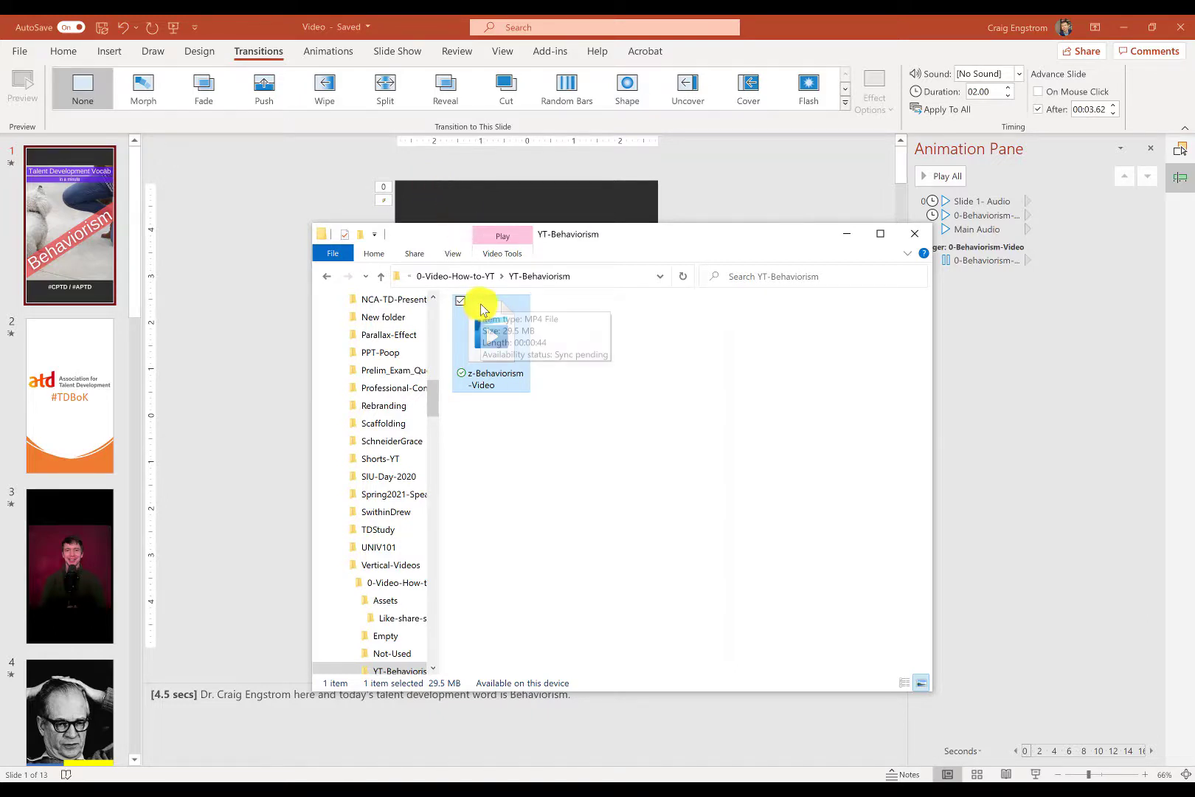
mouse_move(449, 332)
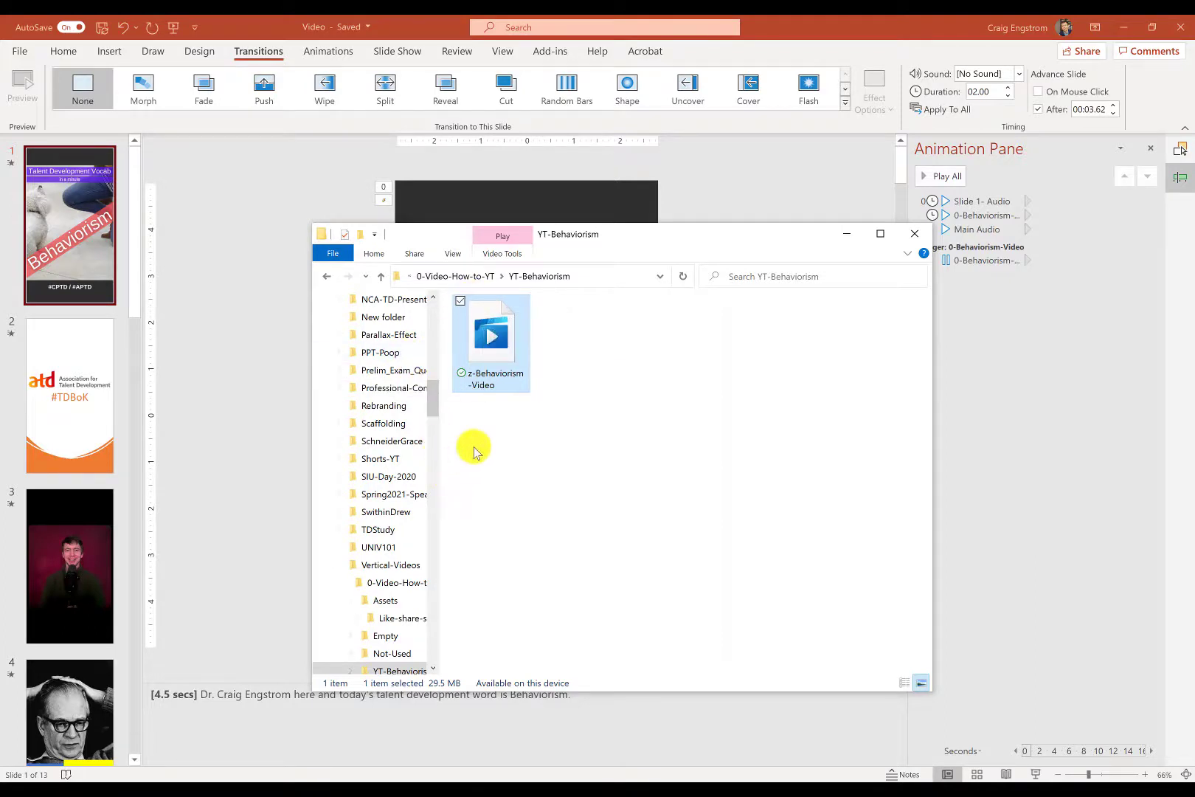
mouse_move(455, 530)
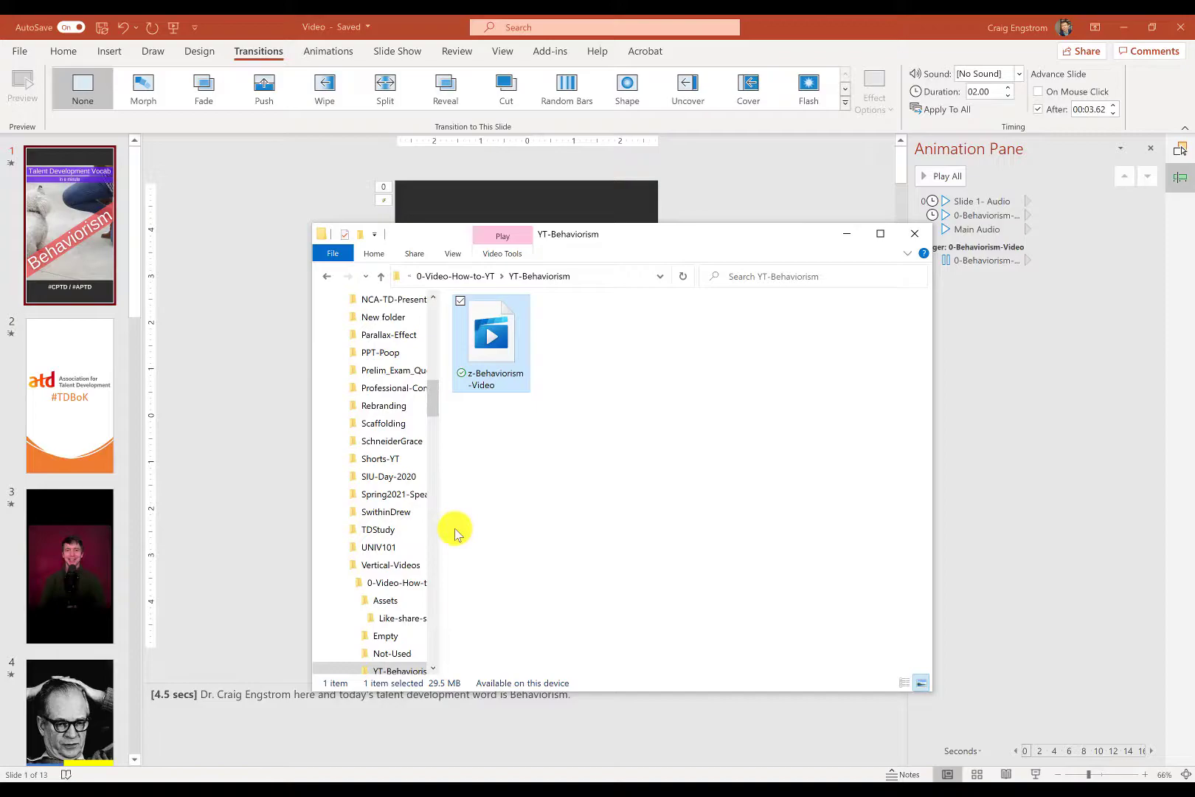